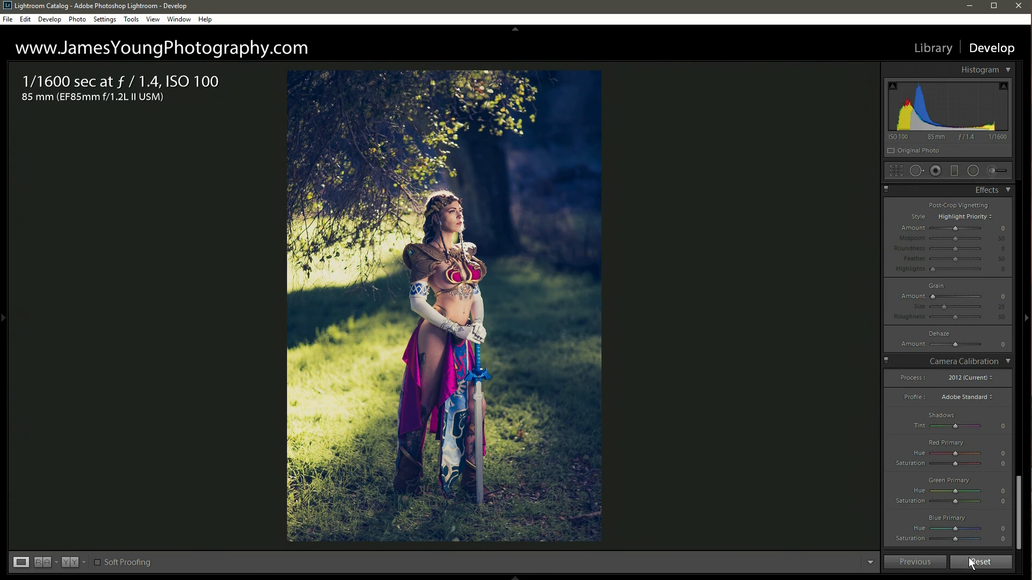
- Reset the portrait's develop settings and apply the Medium Contrast point curve
{"action": "left_click", "coordinate": [980, 561]}
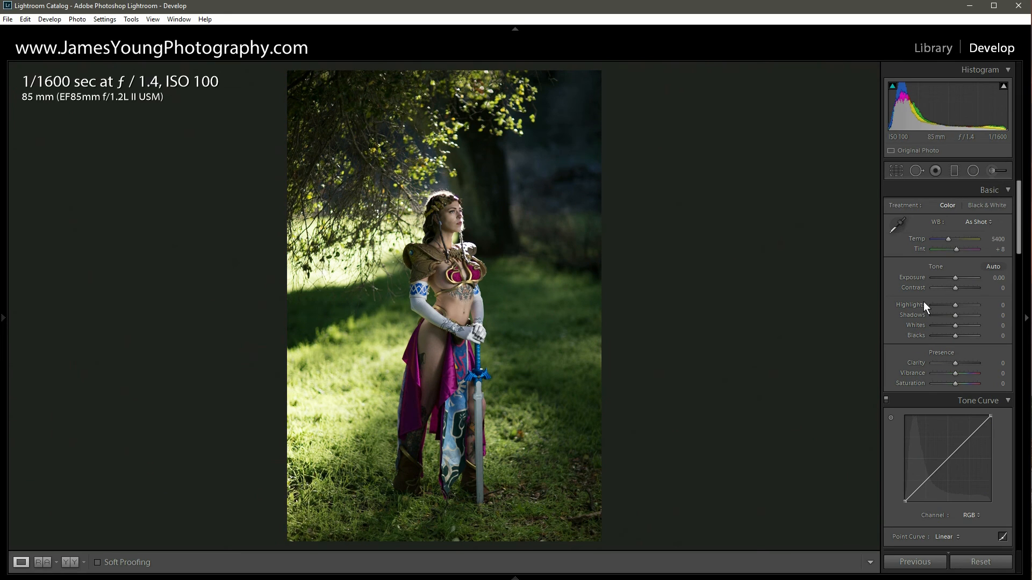
{"action": "left_click", "coordinate": [946, 536]}
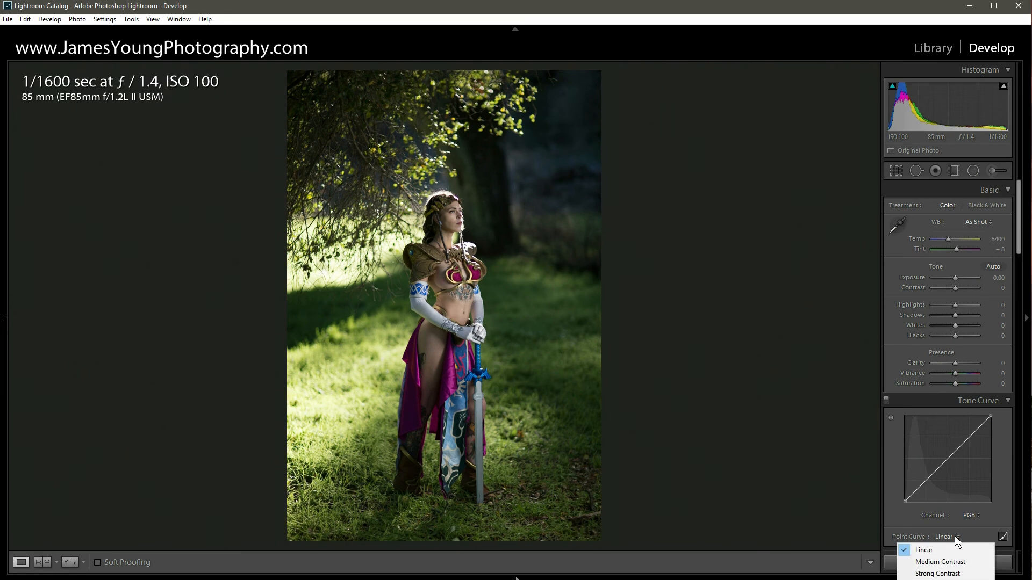
{"action": "mouse_move", "coordinate": [939, 562]}
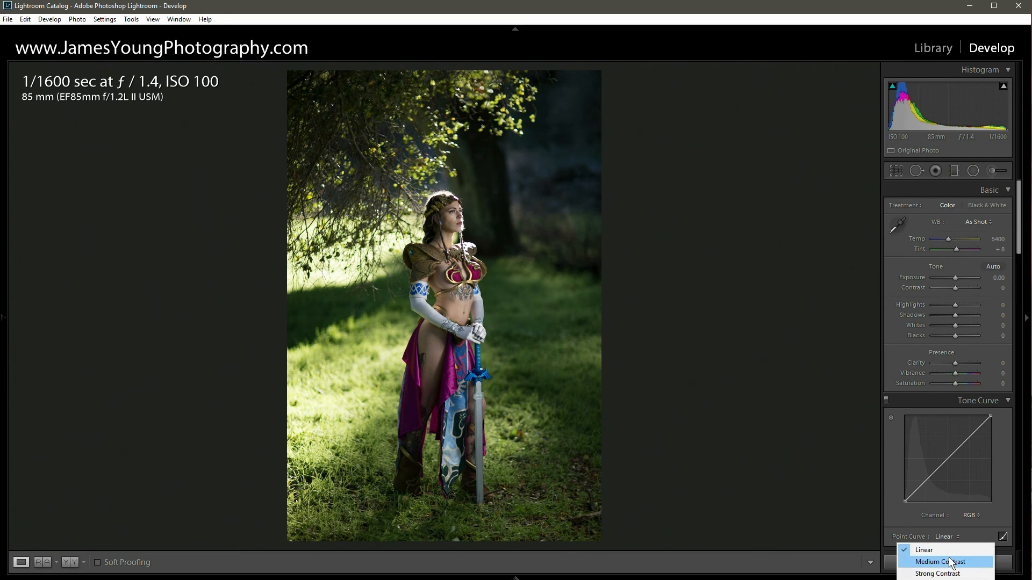
{"action": "left_click", "coordinate": [939, 561]}
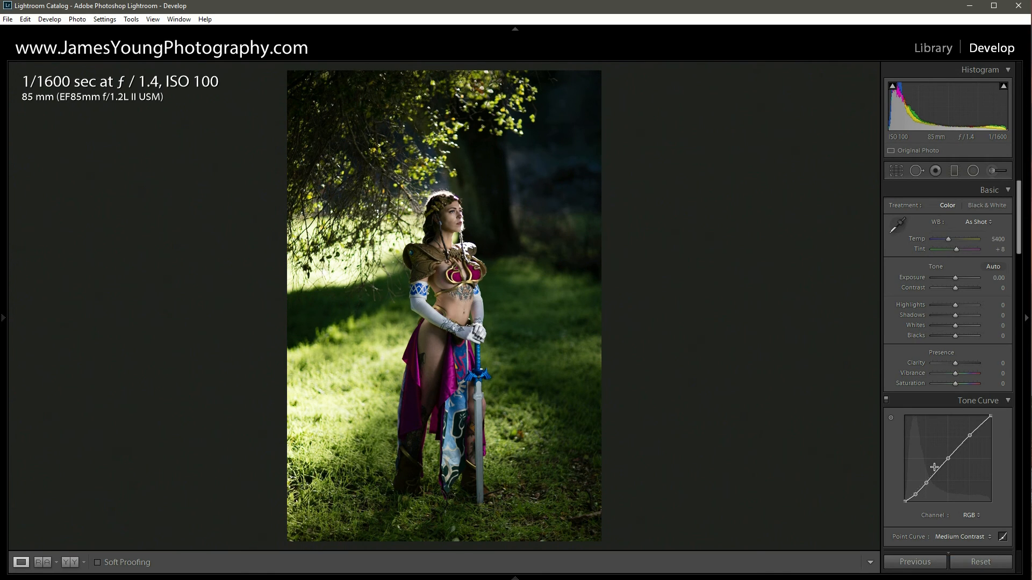
{"action": "mouse_move", "coordinate": [956, 282]}
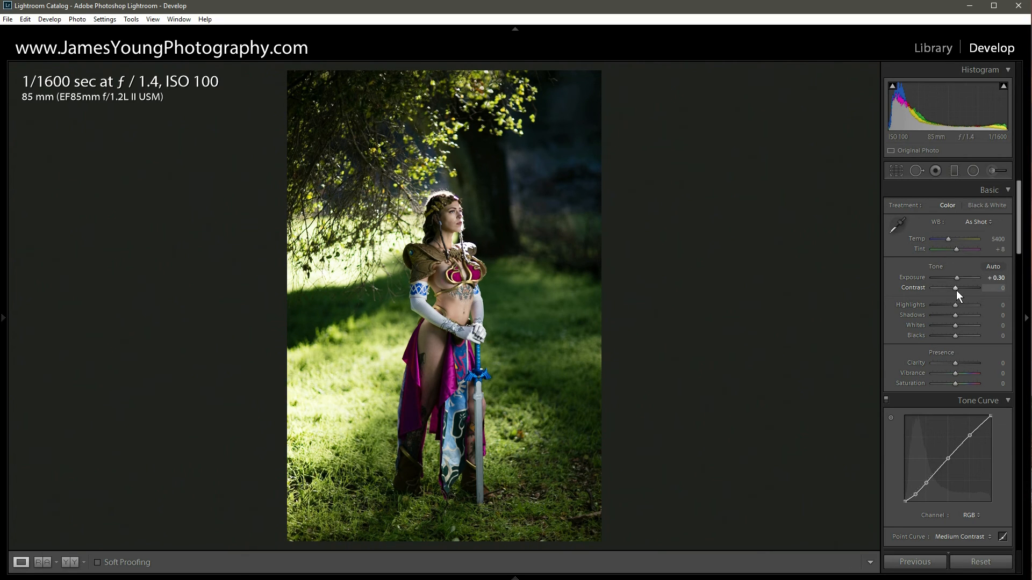
- Set Contrast +25, Highlights −40, Shadows +70, Whites +30 and pull Blacks down to about −30
{"action": "left_click_drag", "start_coordinate": [956, 289], "coordinate": [963, 288]}
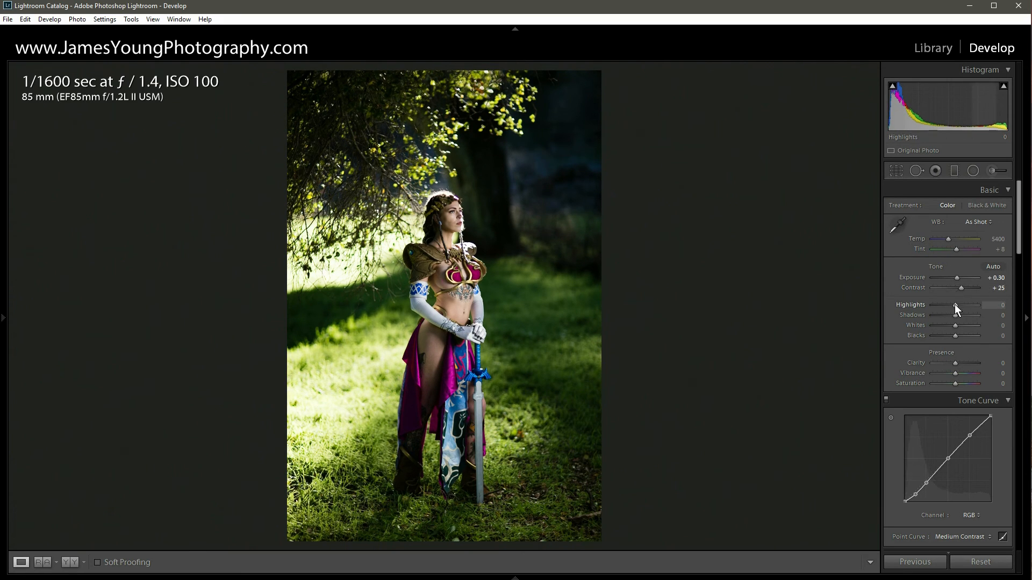
{"action": "left_click_drag", "start_coordinate": [960, 304], "coordinate": [949, 304]}
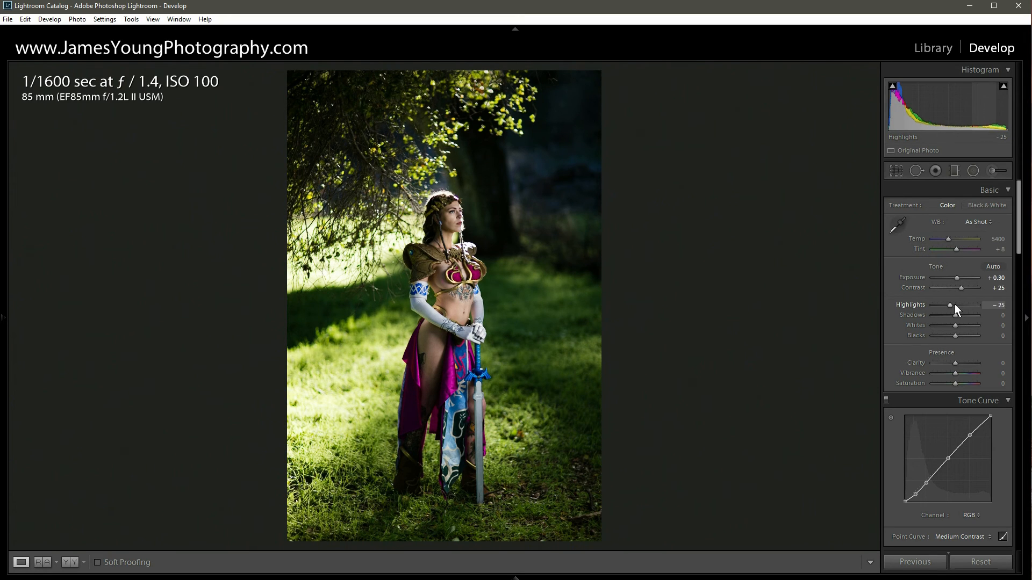
{"action": "left_click_drag", "start_coordinate": [955, 305], "coordinate": [946, 304]}
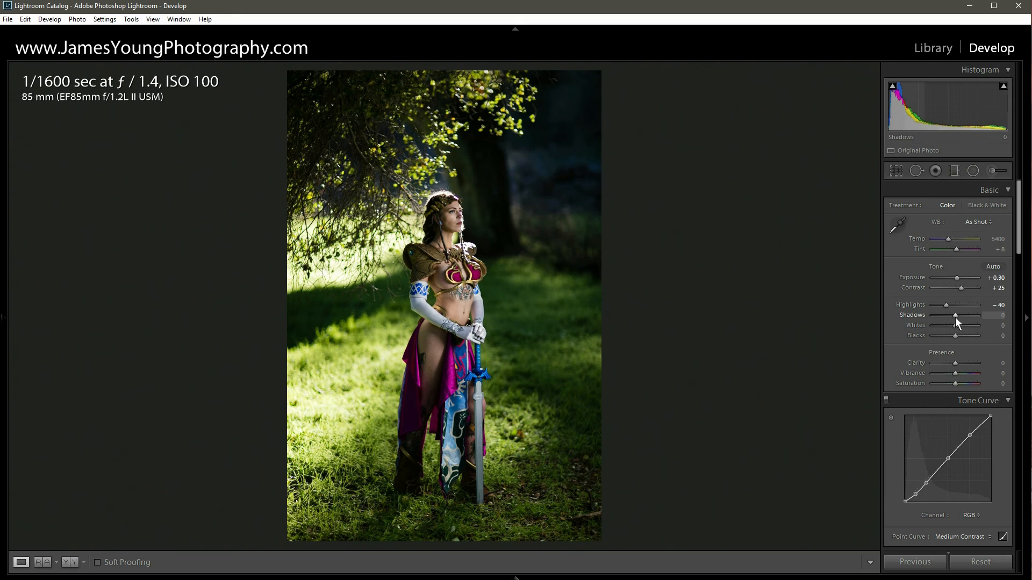
{"action": "left_click_drag", "start_coordinate": [956, 315], "coordinate": [964, 315]}
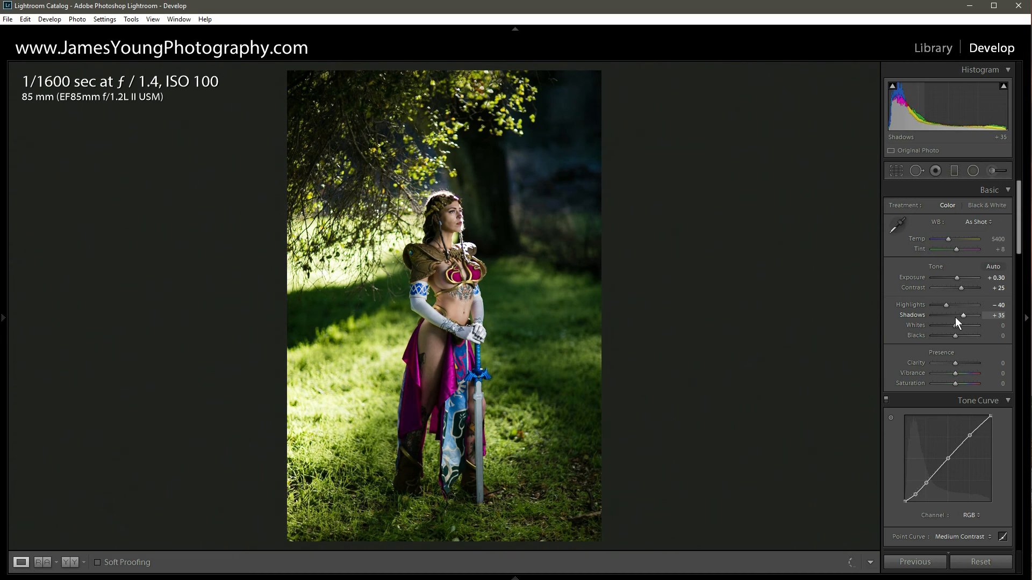
{"action": "left_click_drag", "start_coordinate": [962, 315], "coordinate": [970, 315]}
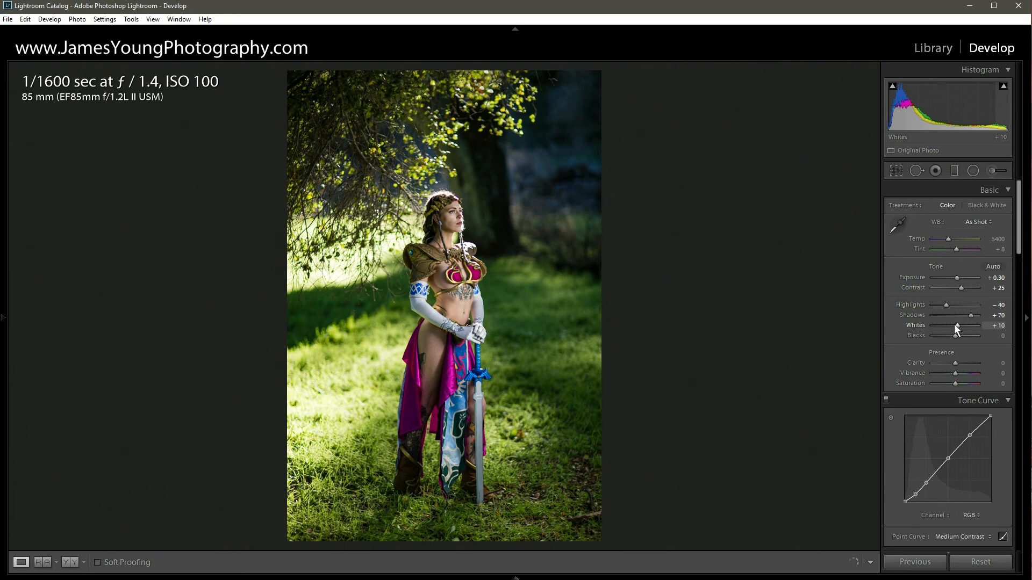
{"action": "left_click_drag", "start_coordinate": [967, 325], "coordinate": [978, 324]}
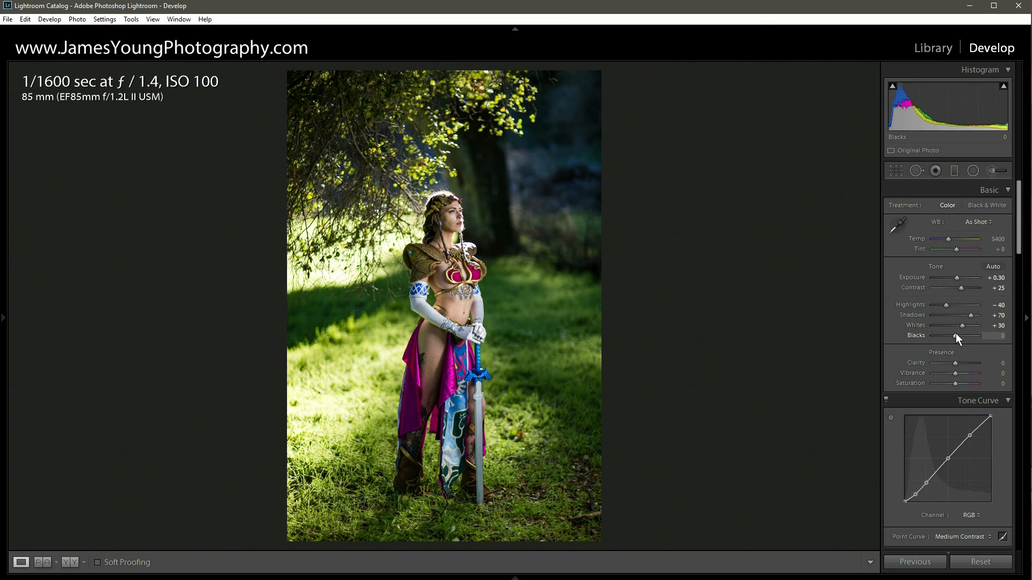
{"action": "left_click_drag", "start_coordinate": [961, 335], "coordinate": [948, 335]}
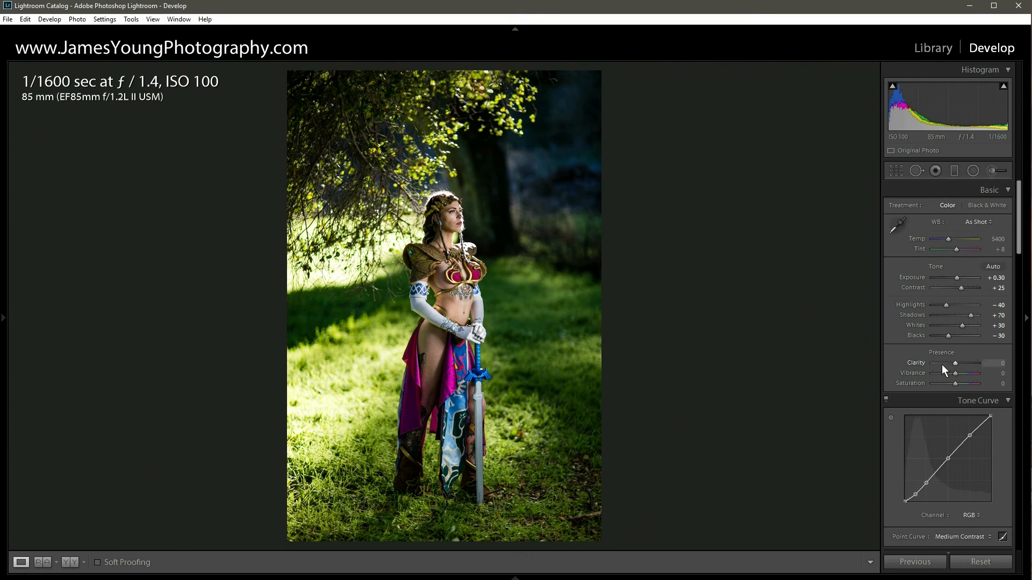
{"action": "mouse_move", "coordinate": [958, 366]}
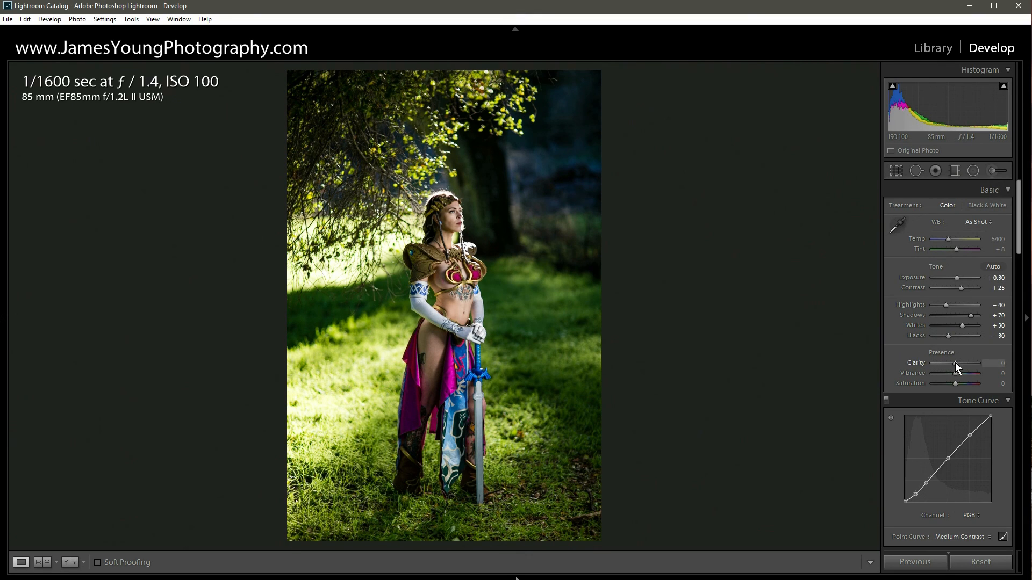
- Lower Clarity to −25 for a softer look and touch the overall Saturation slider
{"action": "left_click_drag", "start_coordinate": [971, 362], "coordinate": [952, 363]}
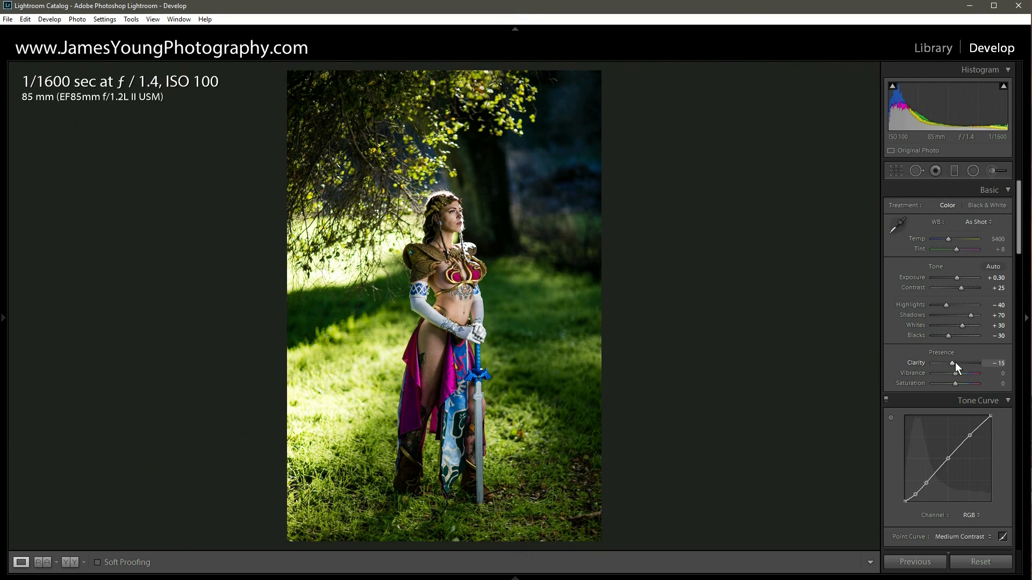
{"action": "left_click_drag", "start_coordinate": [951, 363], "coordinate": [945, 363]}
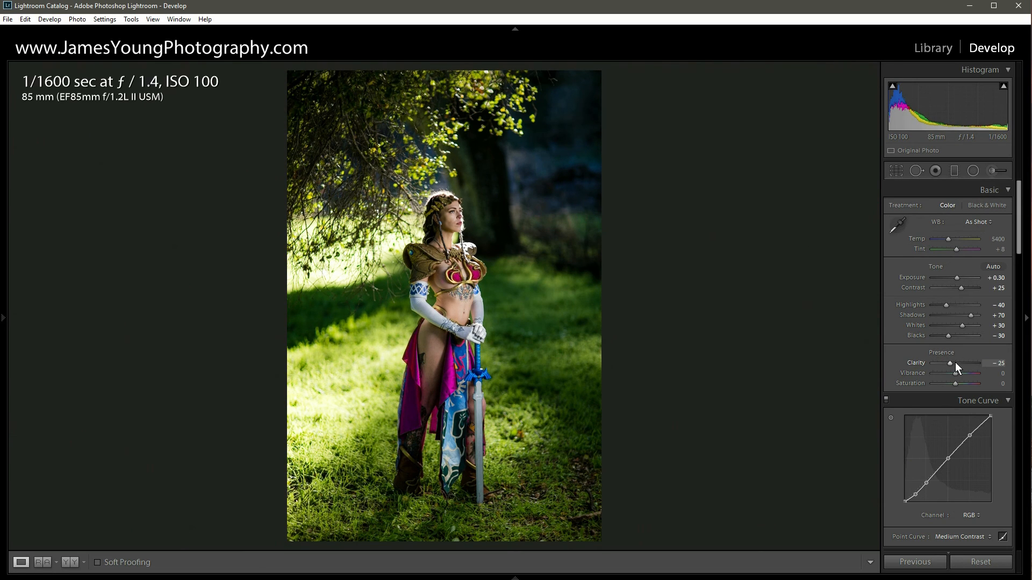
{"action": "mouse_move", "coordinate": [951, 368]}
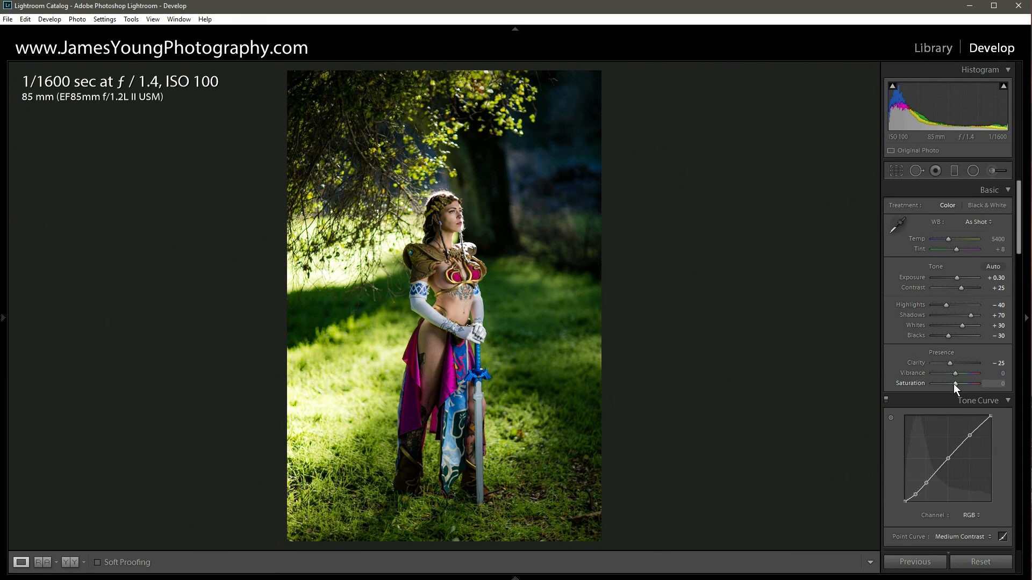
{"action": "left_click_drag", "start_coordinate": [980, 383], "coordinate": [955, 384]}
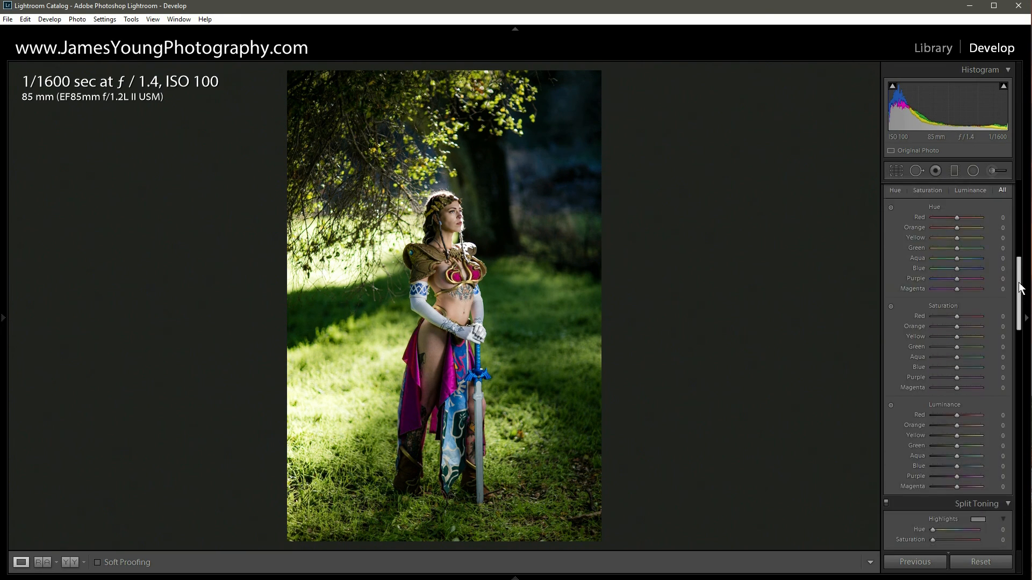
- Warm the split-toning highlights with hue 55 at saturation 35
{"action": "scroll", "scroll_direction": "down", "scroll_amount": 3}
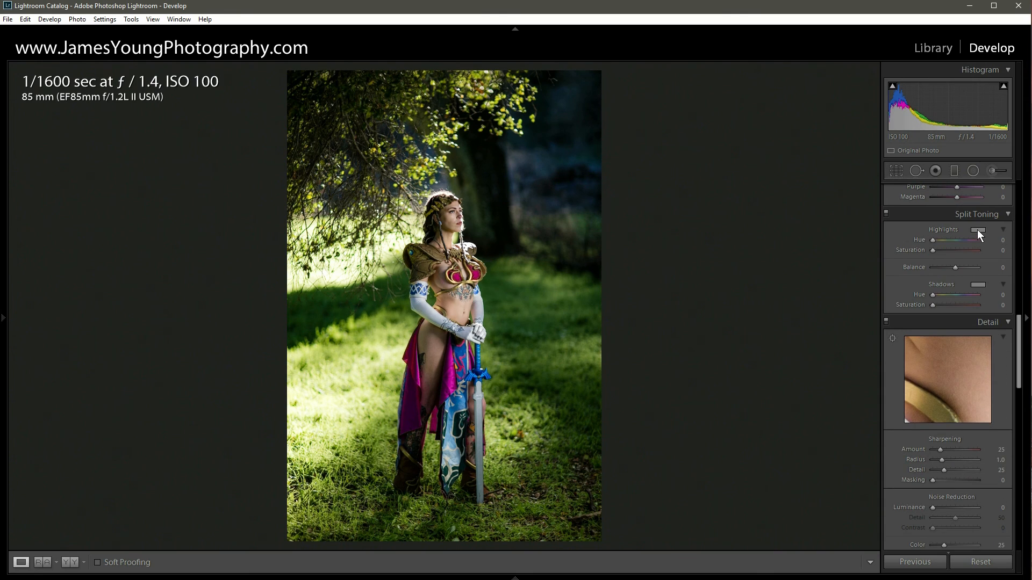
{"action": "mouse_move", "coordinate": [948, 260]}
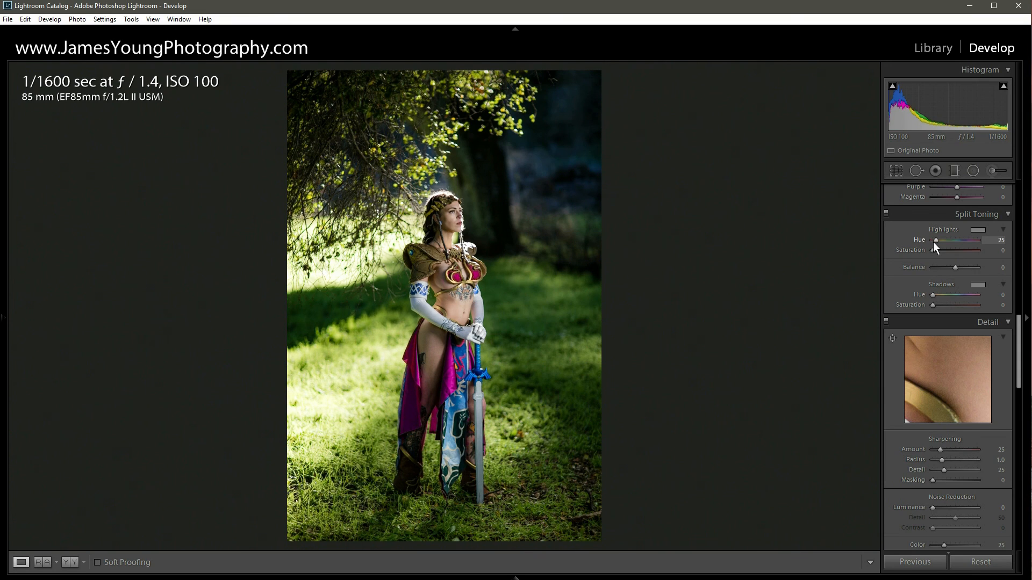
{"action": "left_click_drag", "start_coordinate": [949, 240], "coordinate": [960, 240]}
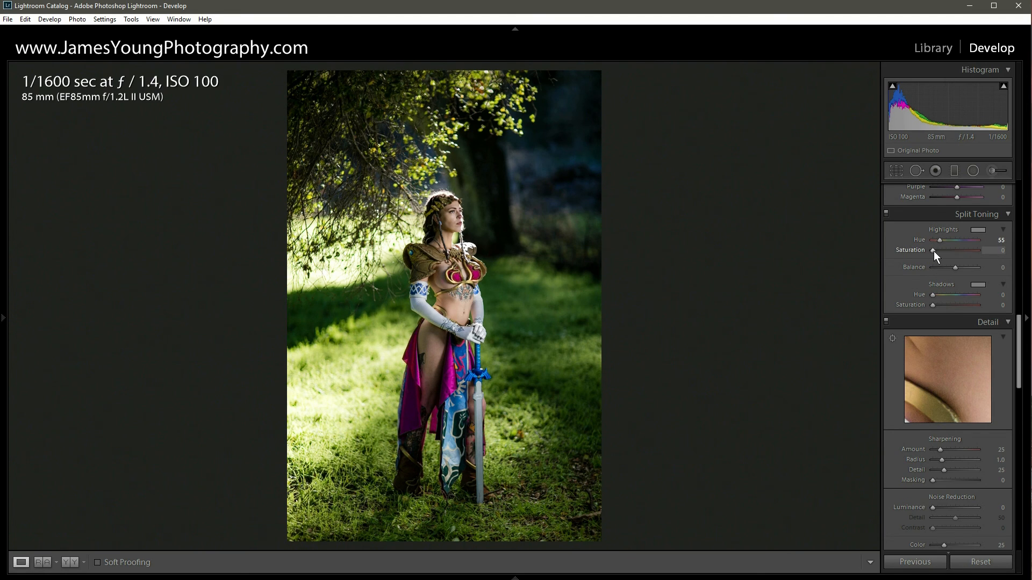
{"action": "left_click_drag", "start_coordinate": [942, 250], "coordinate": [979, 251]}
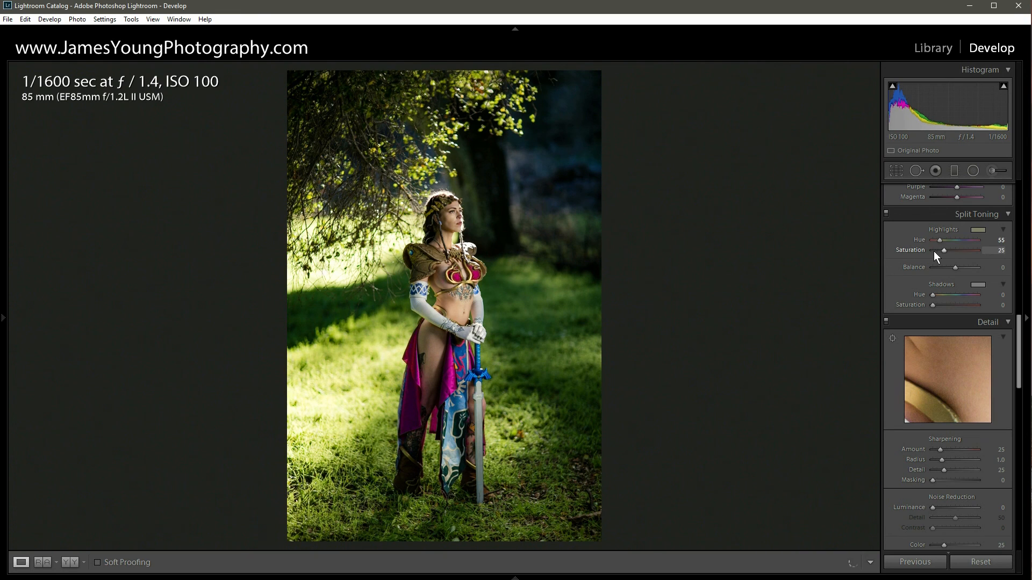
{"action": "left_click_drag", "start_coordinate": [960, 250], "coordinate": [973, 251]}
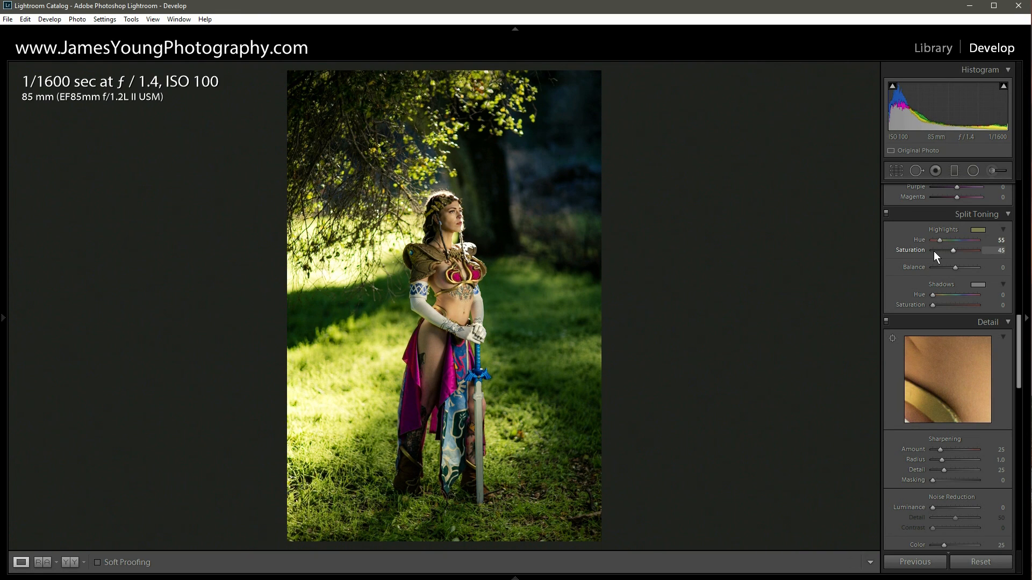
{"action": "left_click_drag", "start_coordinate": [953, 250], "coordinate": [949, 250]}
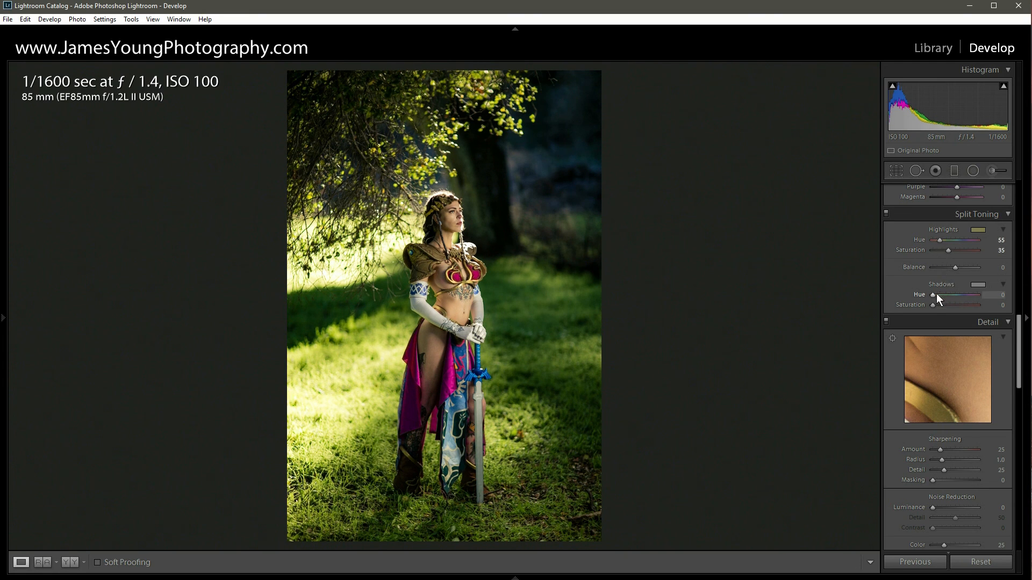
- Cool the split-toning shadows with a blue hue of 245 and added saturation
{"action": "left_click_drag", "start_coordinate": [932, 295], "coordinate": [957, 294]}
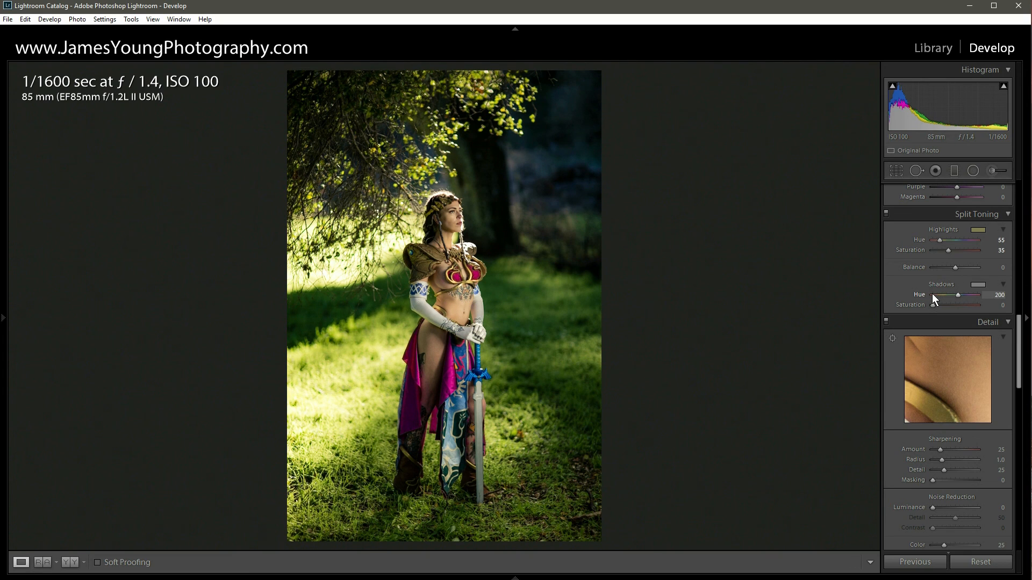
{"action": "left_click_drag", "start_coordinate": [967, 301], "coordinate": [974, 301]}
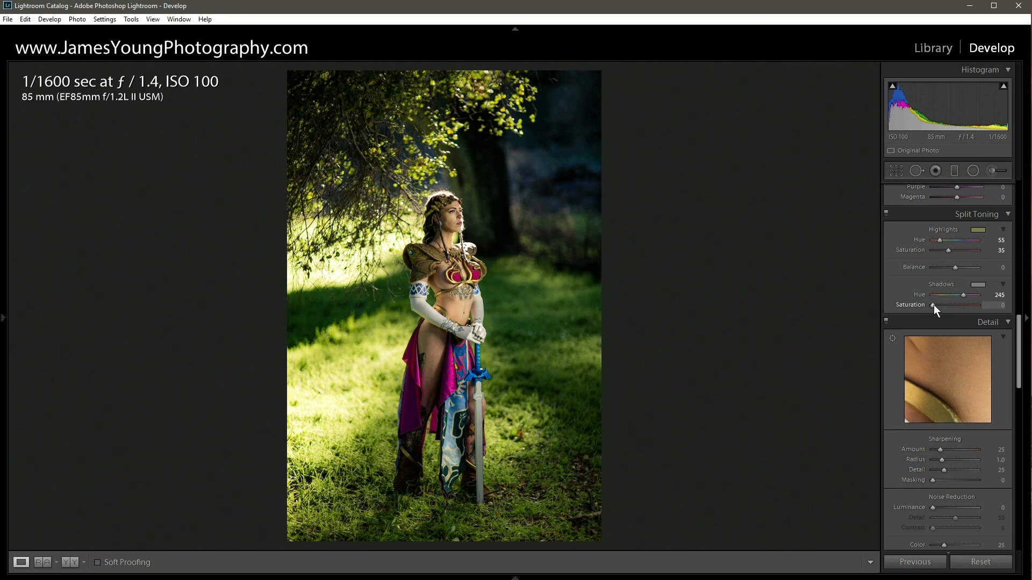
{"action": "left_click_drag", "start_coordinate": [948, 305], "coordinate": [961, 304]}
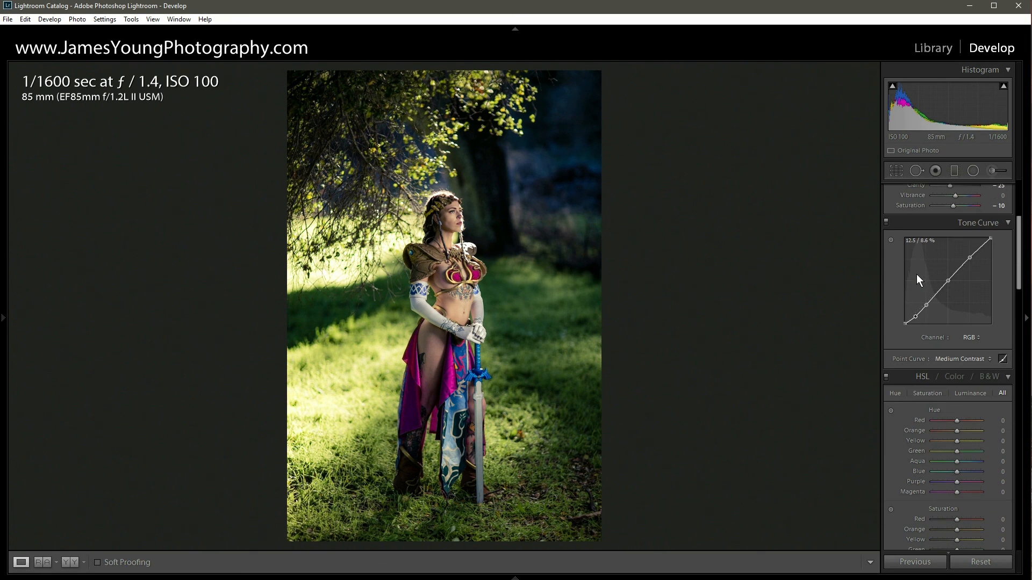
{"action": "mouse_move", "coordinate": [914, 281]}
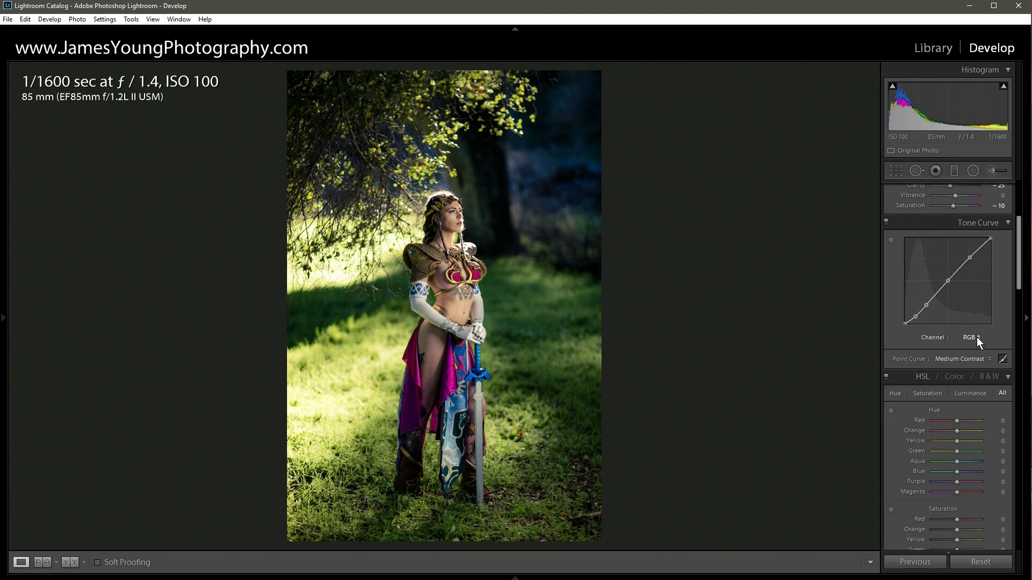
- On the Blue tone curve, raise the black point and shadows and nudge the midpoint slightly down
{"action": "left_click", "coordinate": [972, 337]}
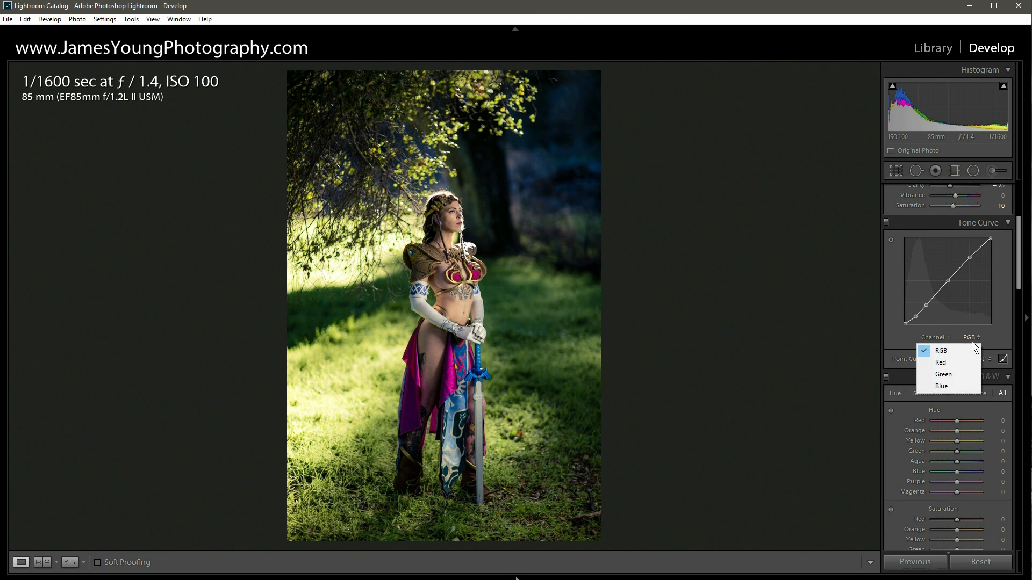
{"action": "mouse_move", "coordinate": [964, 362]}
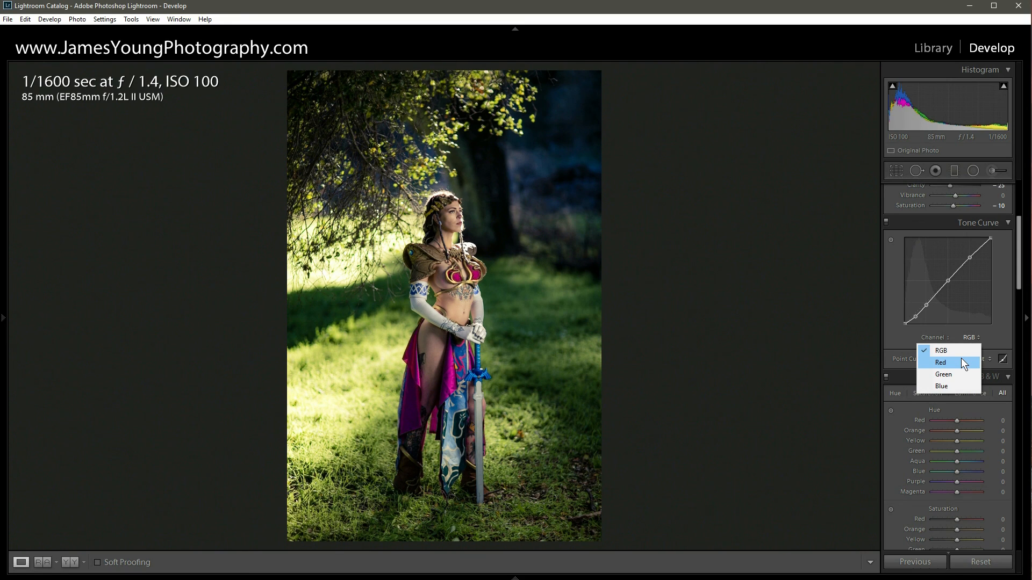
{"action": "mouse_move", "coordinate": [942, 386]}
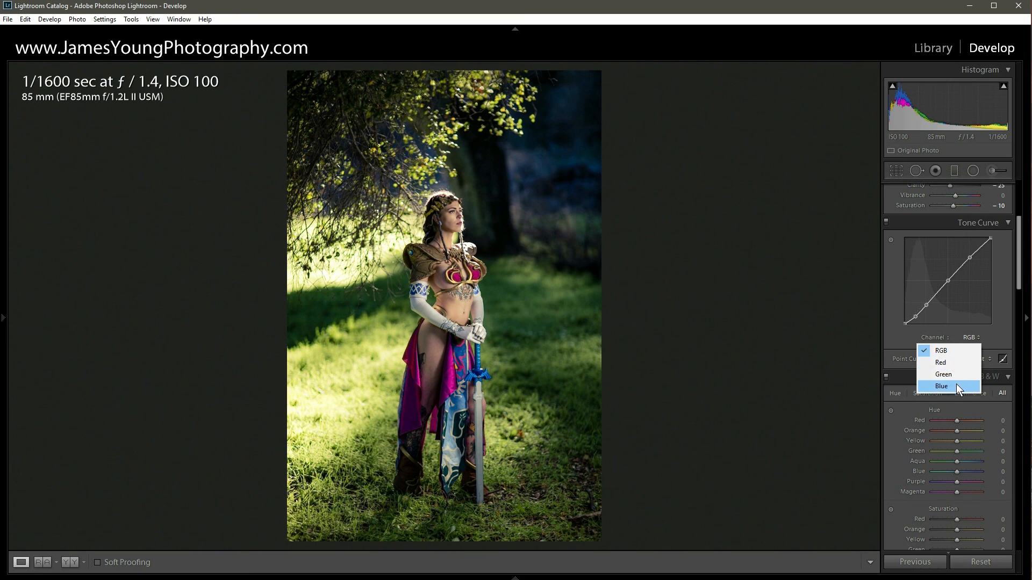
{"action": "left_click", "coordinate": [942, 386]}
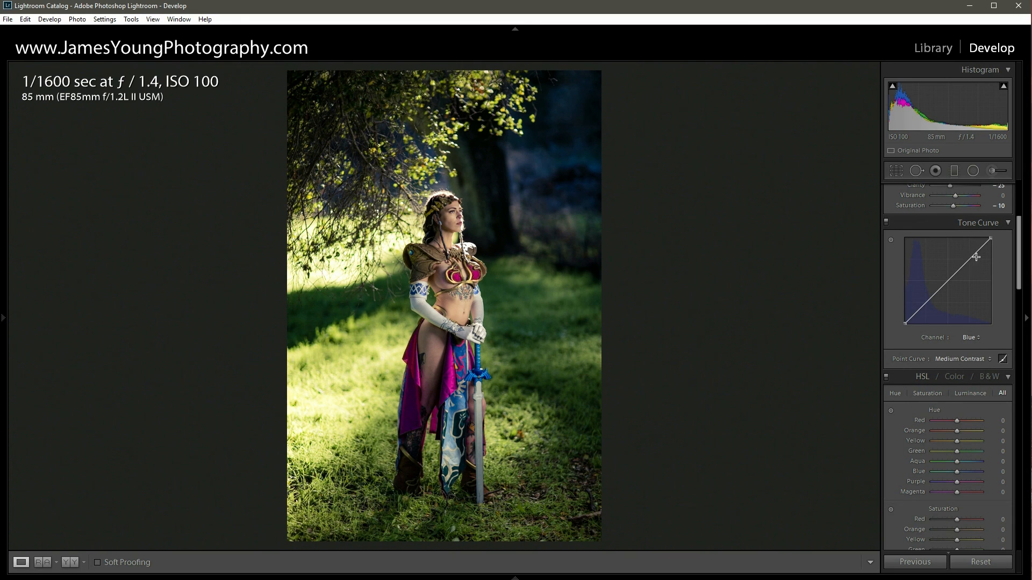
{"action": "mouse_move", "coordinate": [967, 274]}
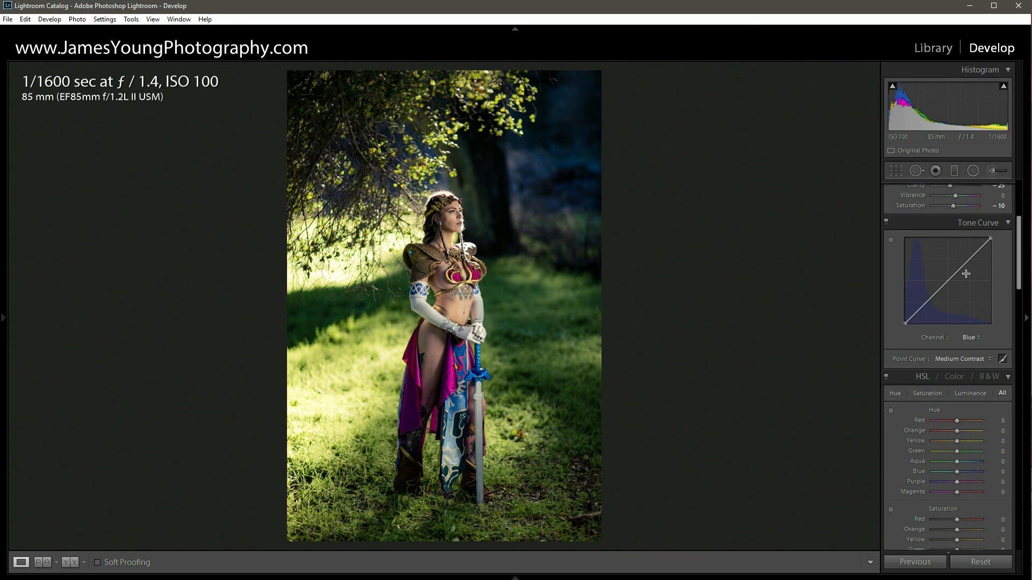
{"action": "mouse_move", "coordinate": [948, 282]}
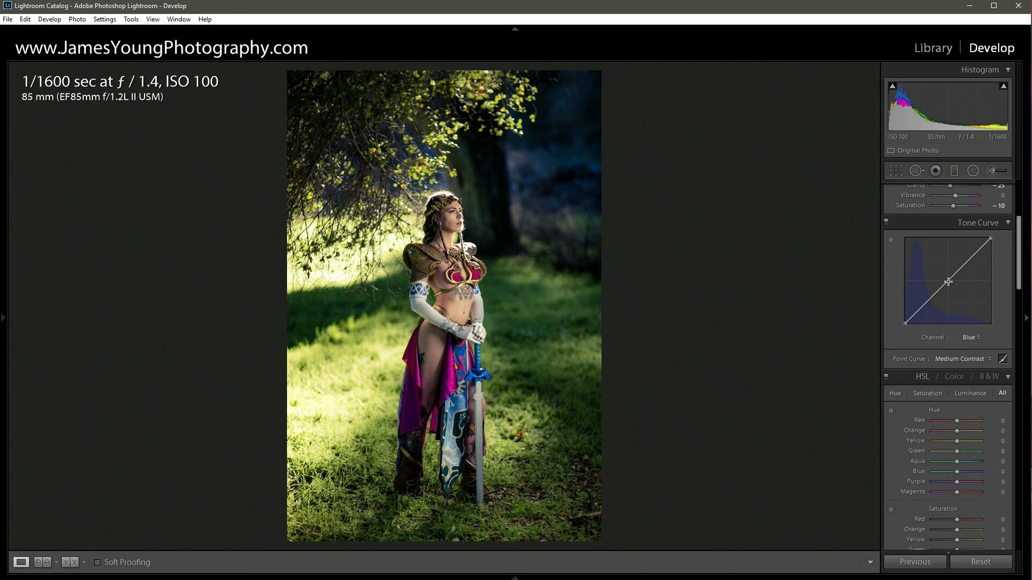
{"action": "left_click_drag", "start_coordinate": [948, 279], "coordinate": [929, 297]}
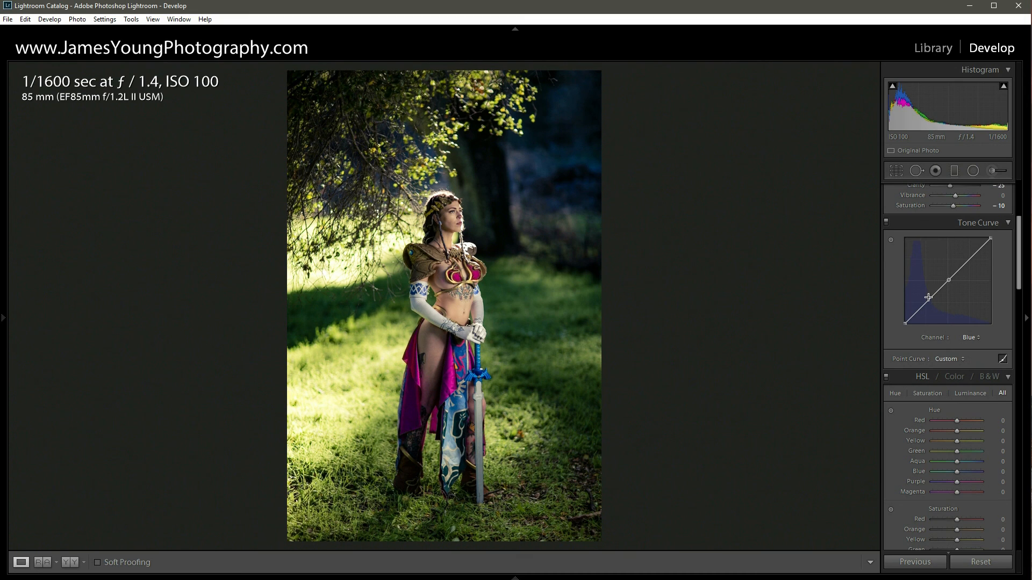
{"action": "mouse_move", "coordinate": [929, 303]}
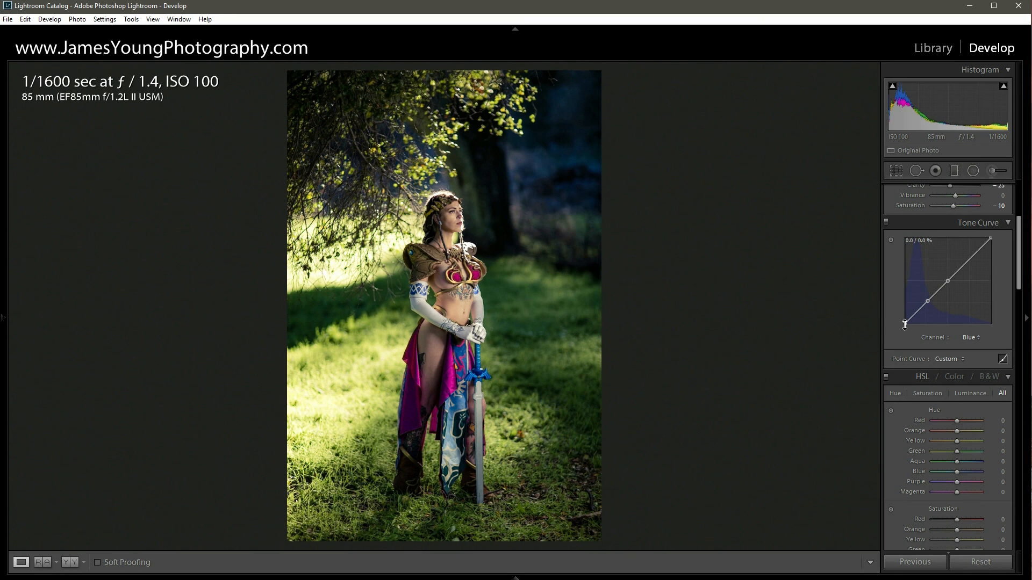
{"action": "left_click_drag", "start_coordinate": [905, 321], "coordinate": [906, 316]}
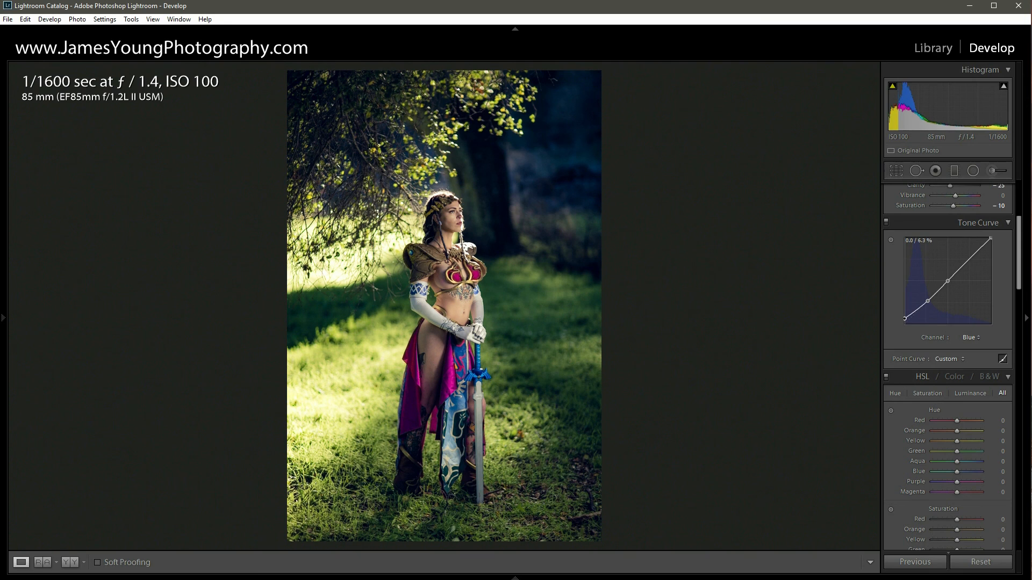
{"action": "left_click_drag", "start_coordinate": [912, 316], "coordinate": [922, 304]}
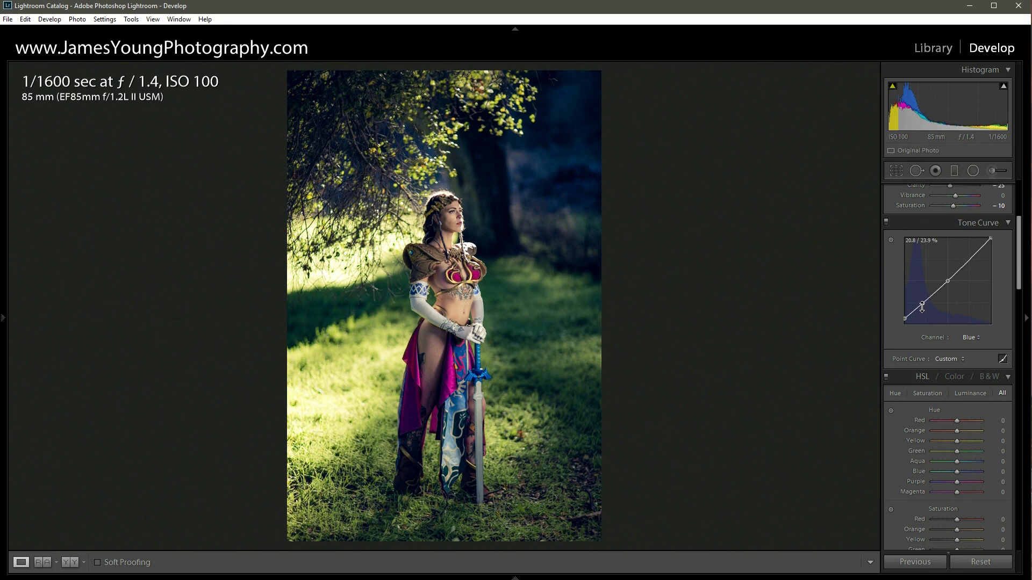
{"action": "left_click_drag", "start_coordinate": [923, 305], "coordinate": [915, 304]}
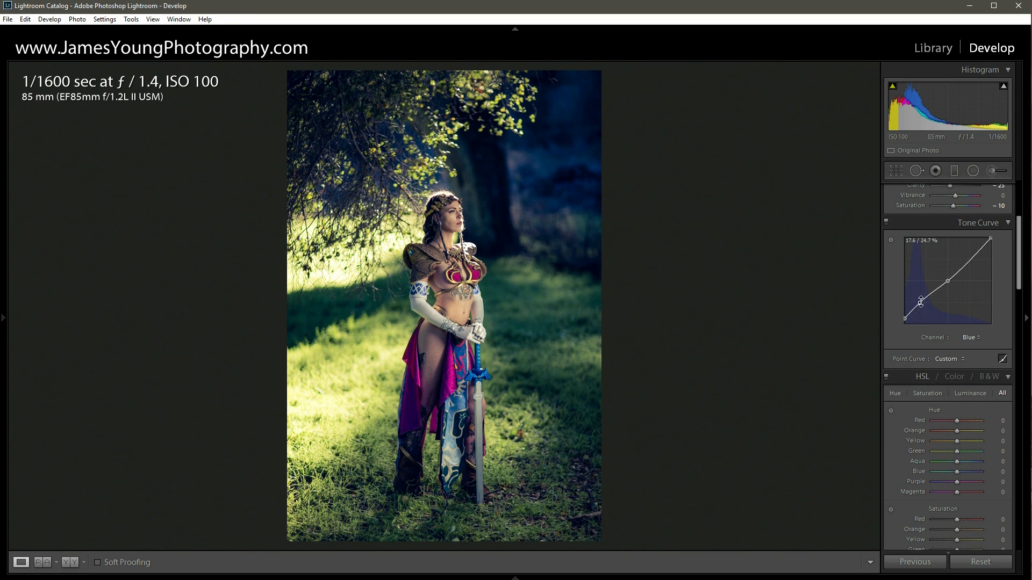
{"action": "left_click_drag", "start_coordinate": [921, 301], "coordinate": [948, 279]}
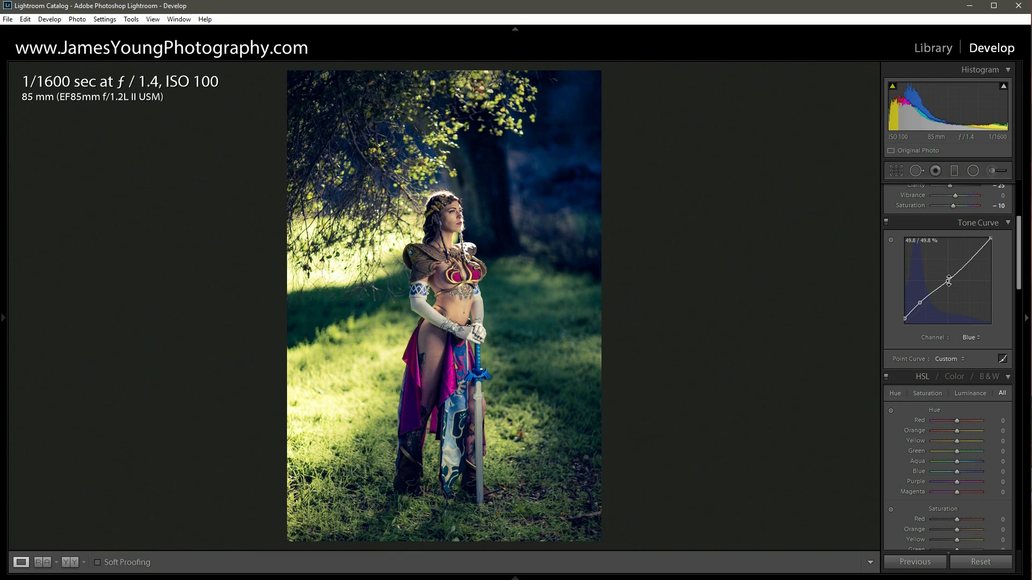
{"action": "left_click_drag", "start_coordinate": [948, 280], "coordinate": [944, 282]}
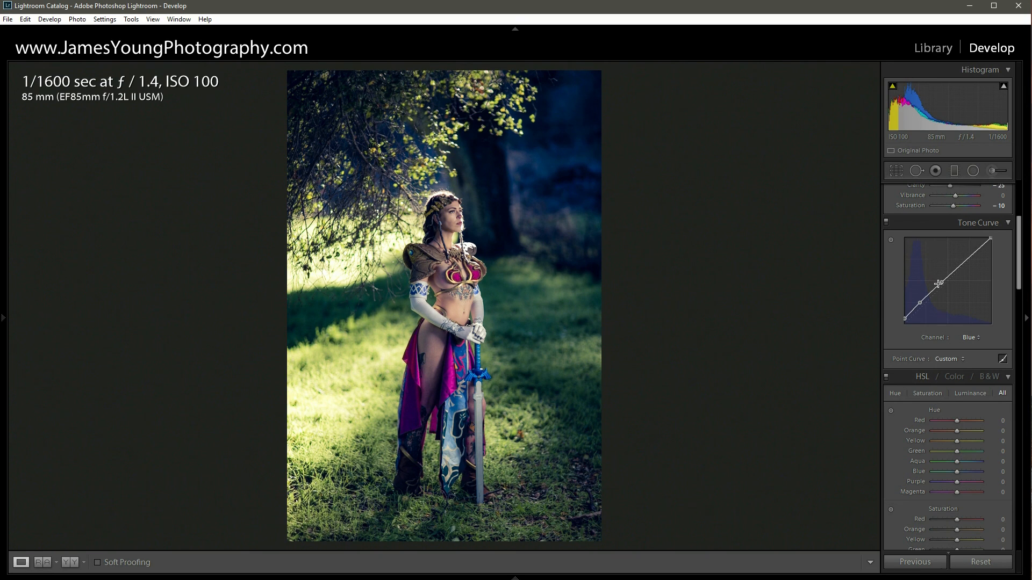
{"action": "mouse_move", "coordinate": [922, 281]}
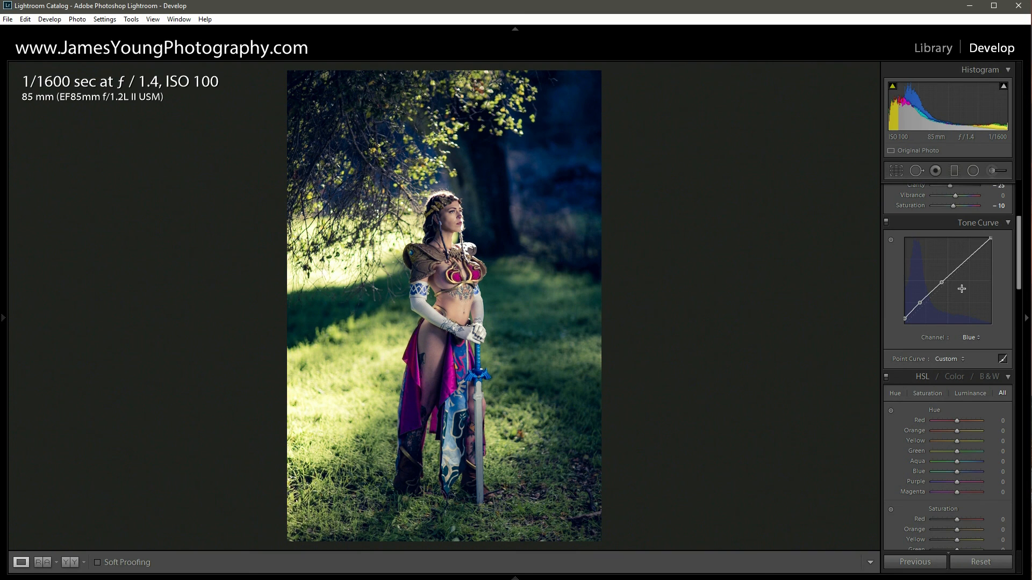
{"action": "mouse_move", "coordinate": [975, 348]}
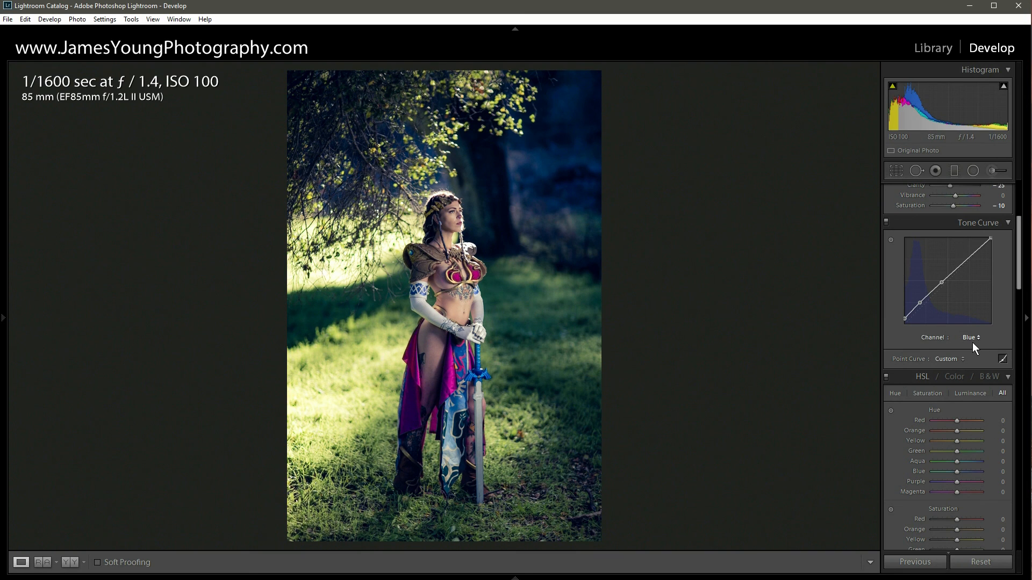
{"action": "mouse_move", "coordinate": [975, 347]}
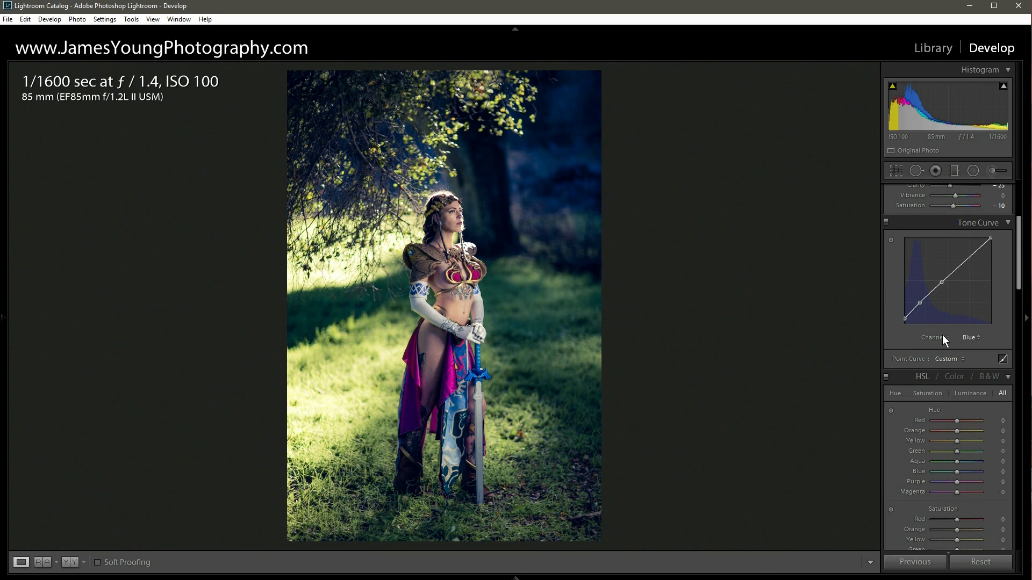
- Back on the RGB curve, raise the black point and lower the white point to about 87% for a matte look
{"action": "left_click", "coordinate": [968, 338]}
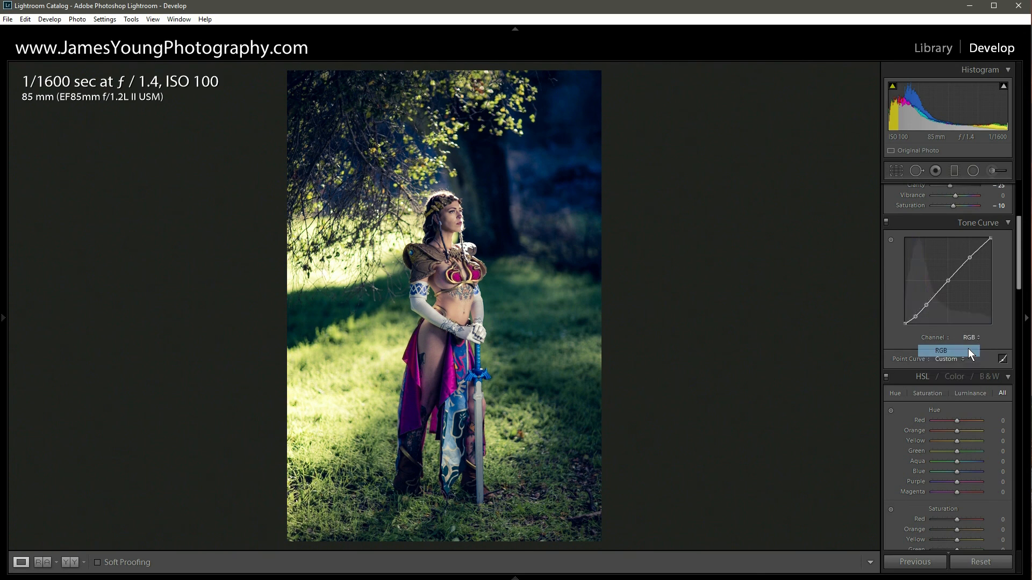
{"action": "left_click", "coordinate": [971, 338]}
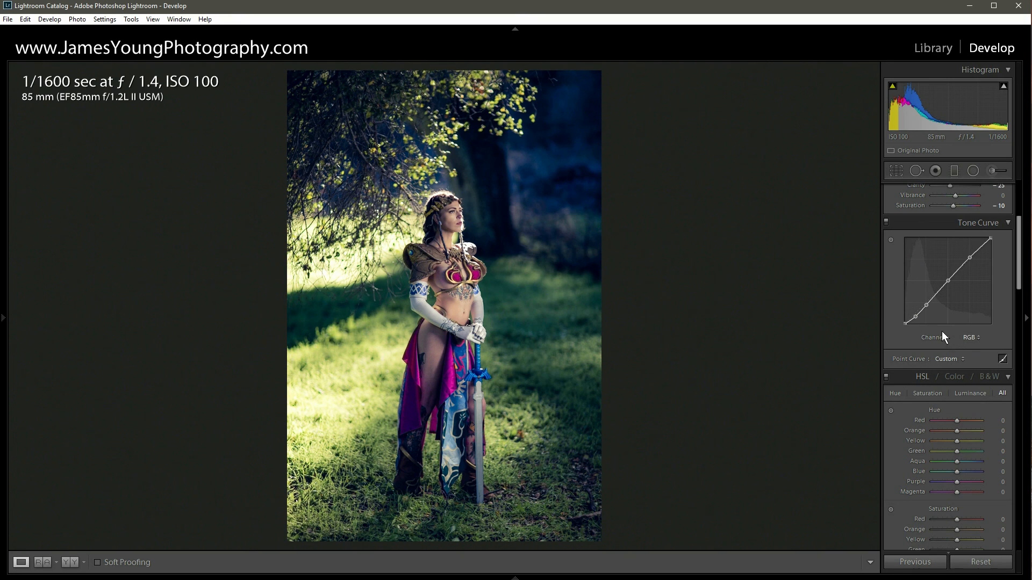
{"action": "mouse_move", "coordinate": [771, 305]}
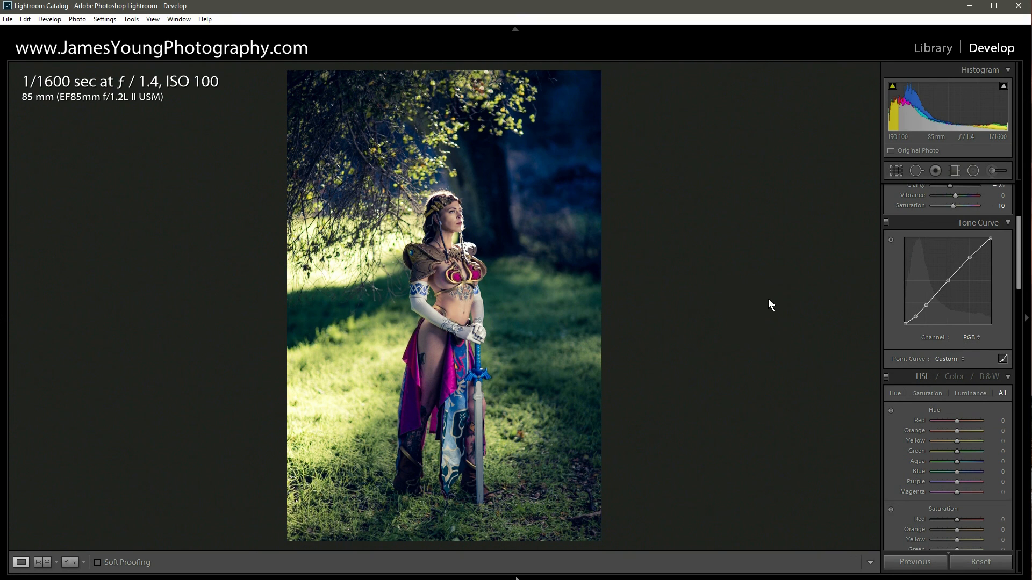
{"action": "mouse_move", "coordinate": [958, 315]}
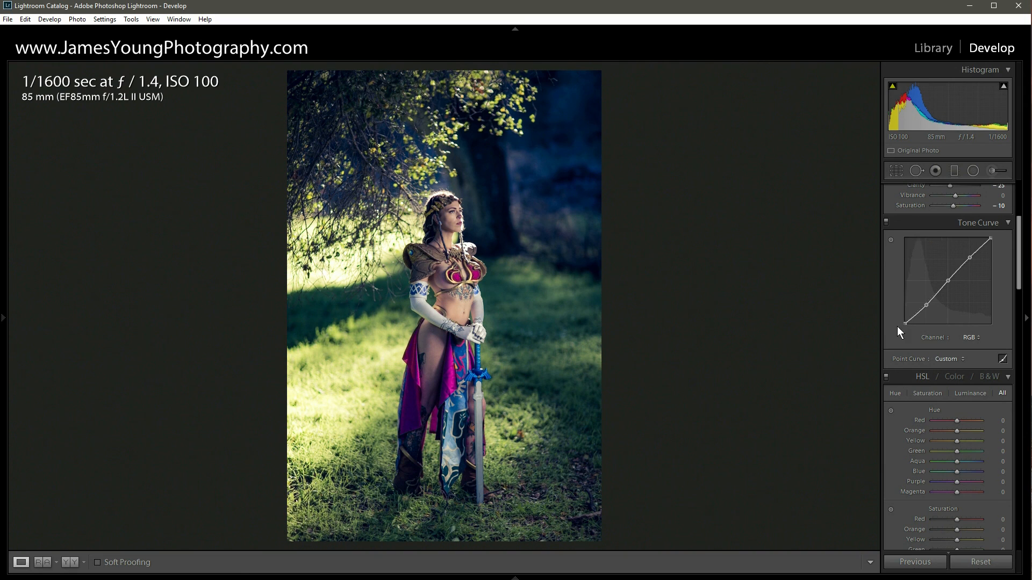
{"action": "left_click_drag", "start_coordinate": [907, 315], "coordinate": [907, 322]}
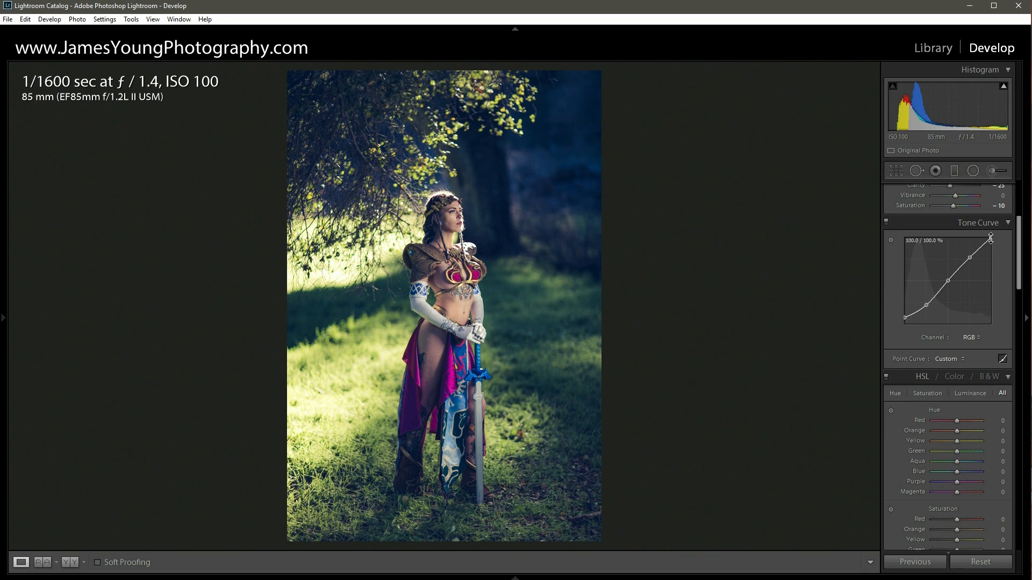
{"action": "left_click_drag", "start_coordinate": [990, 238], "coordinate": [990, 247]}
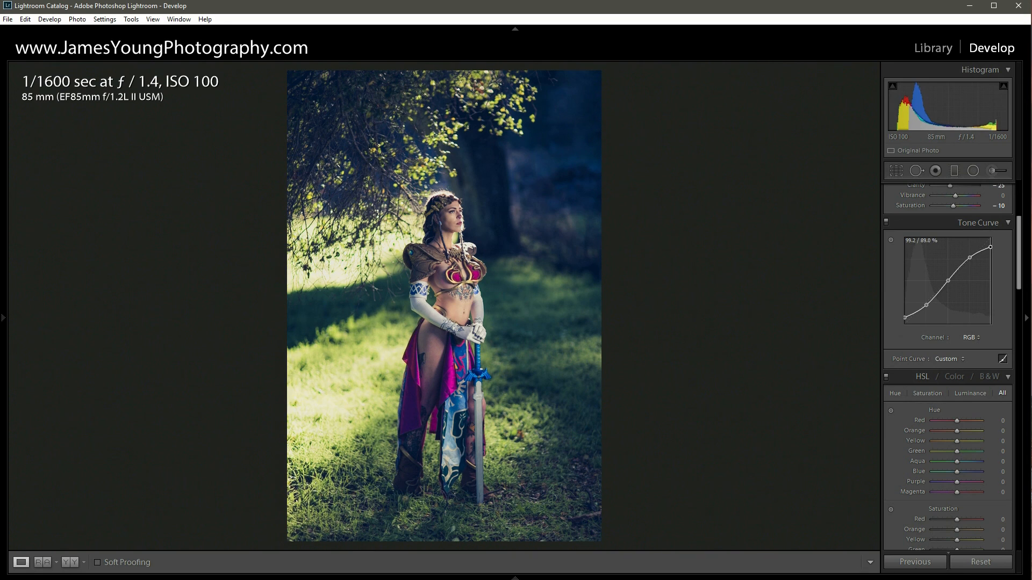
{"action": "left_click_drag", "start_coordinate": [990, 248], "coordinate": [990, 254]}
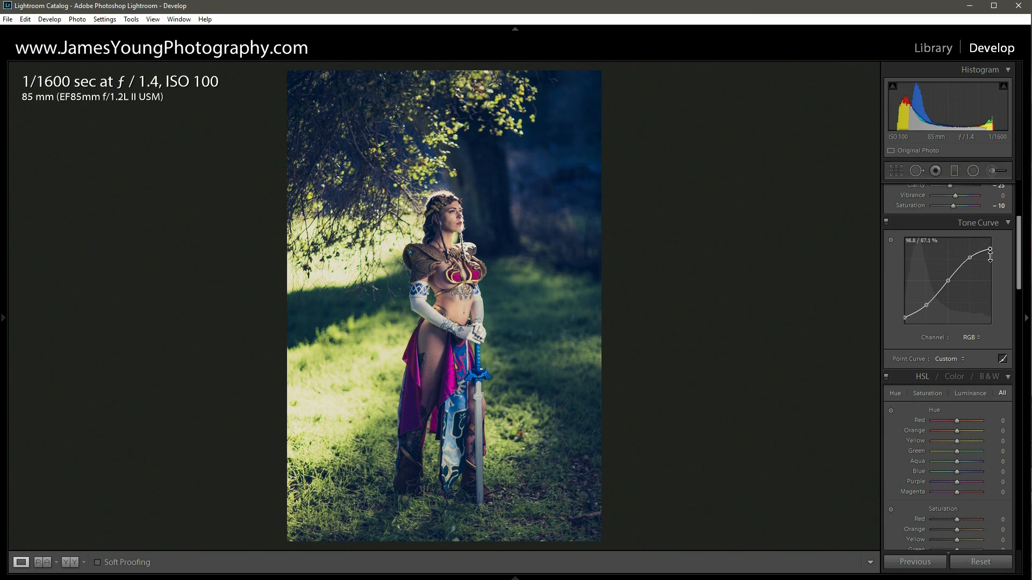
{"action": "mouse_move", "coordinate": [905, 274]}
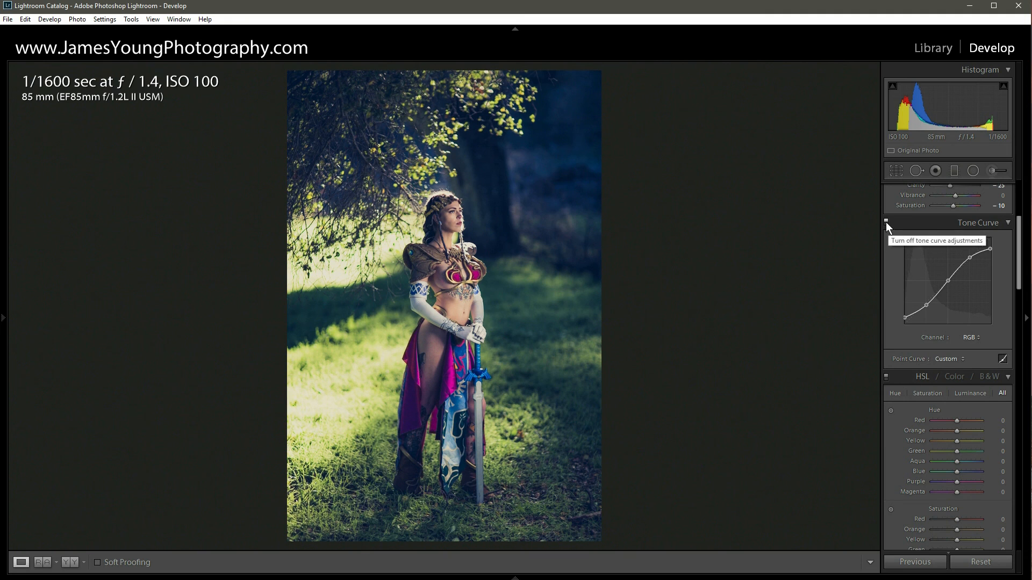
{"action": "left_click", "coordinate": [887, 222]}
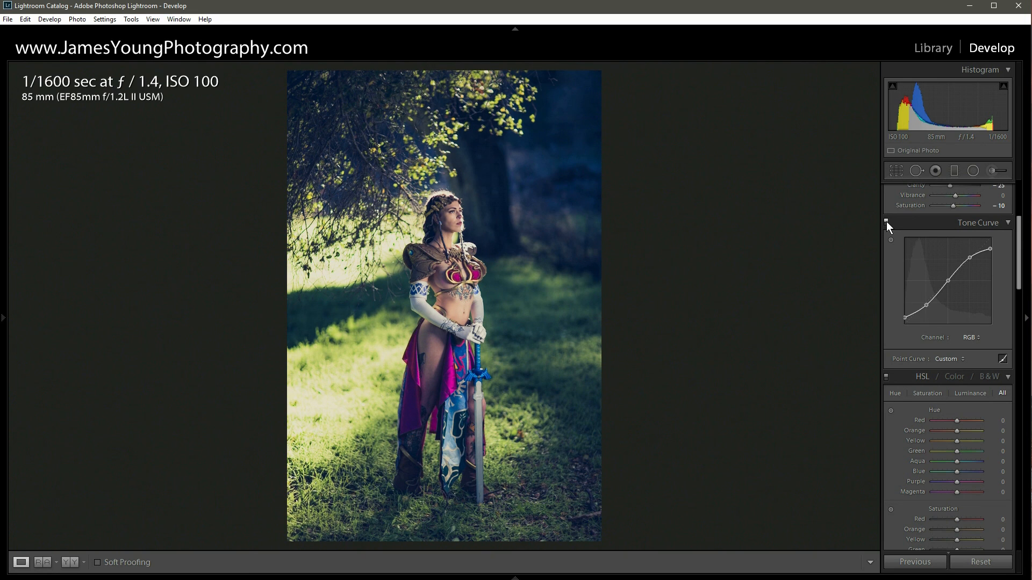
- In HSL Luminance, darken Yellow to −30 and Green to −40
{"action": "scroll", "scroll_direction": "down", "scroll_amount": 3}
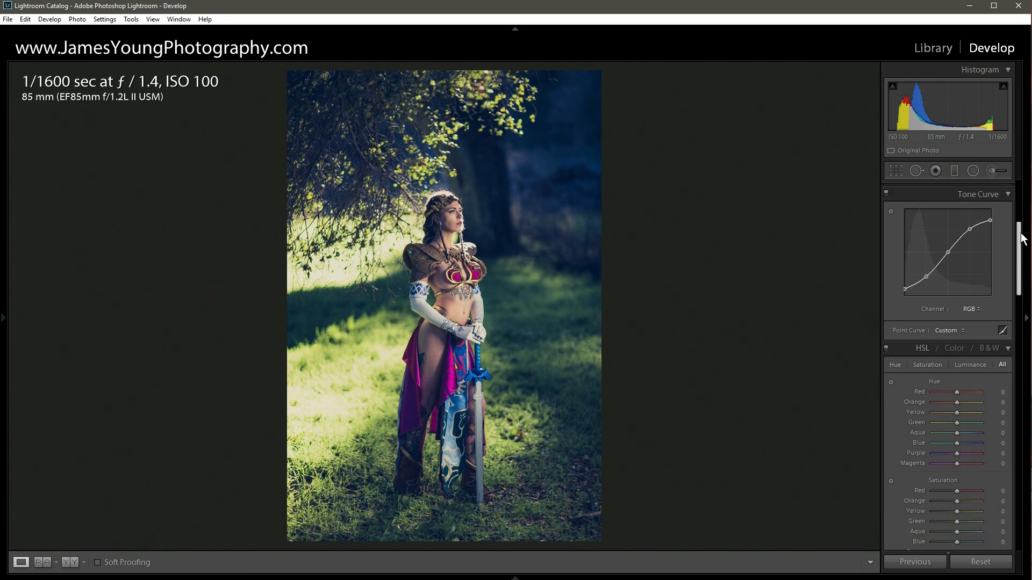
{"action": "scroll", "scroll_direction": "down", "scroll_amount": 3}
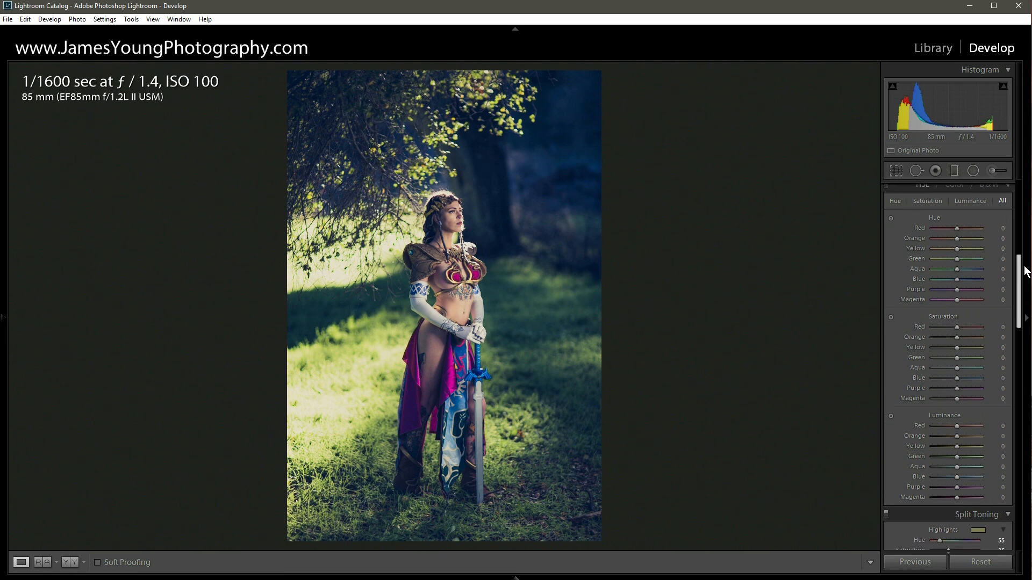
{"action": "scroll", "scroll_direction": "down", "scroll_amount": 3}
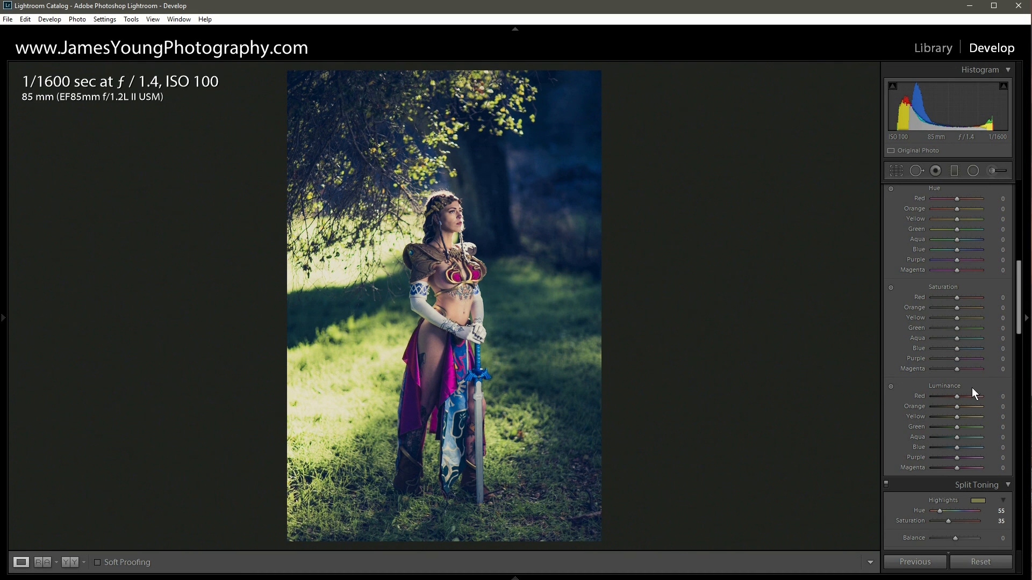
{"action": "scroll", "scroll_direction": "down", "scroll_amount": 3}
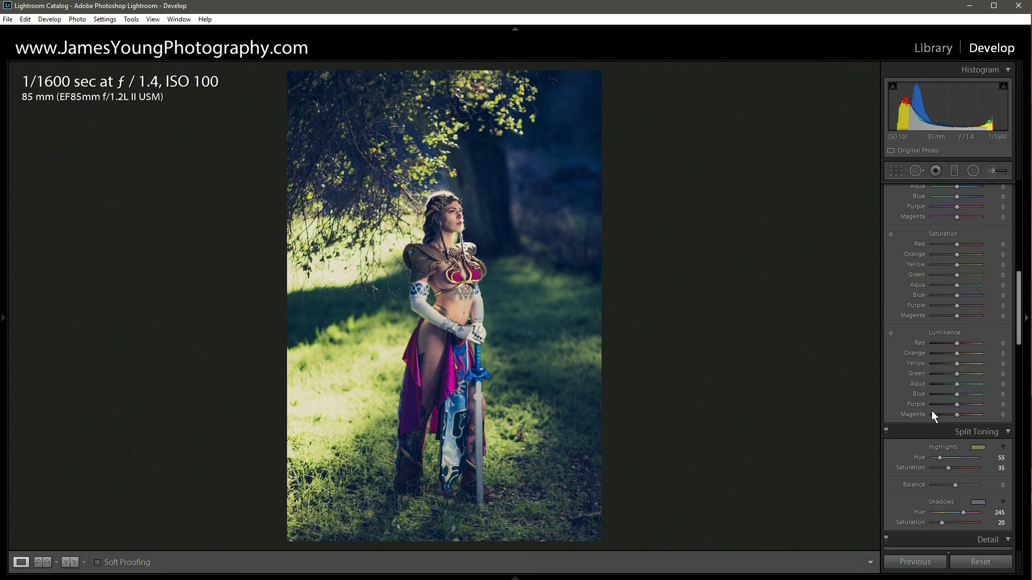
{"action": "mouse_move", "coordinate": [955, 387]}
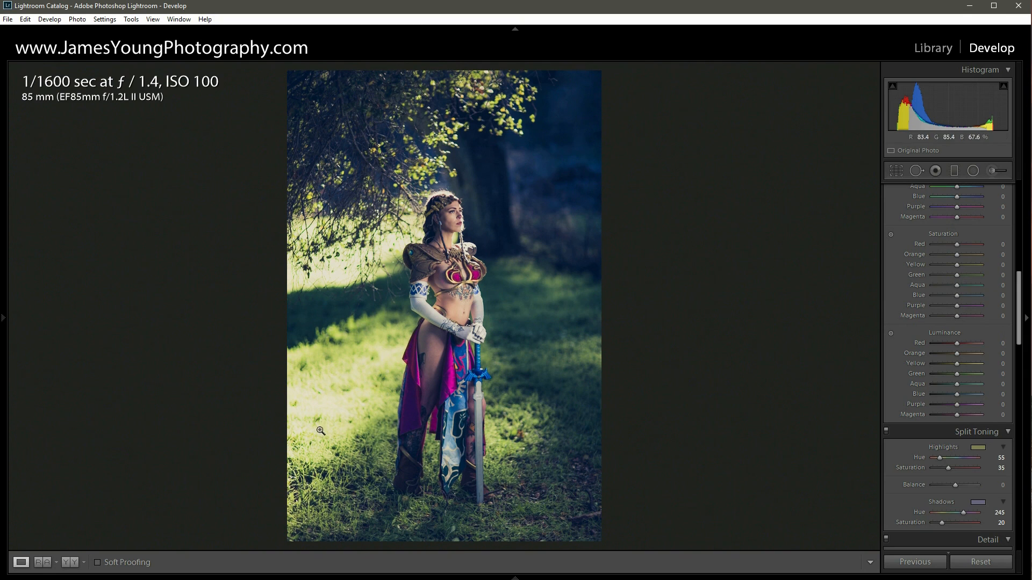
{"action": "mouse_move", "coordinate": [360, 280]}
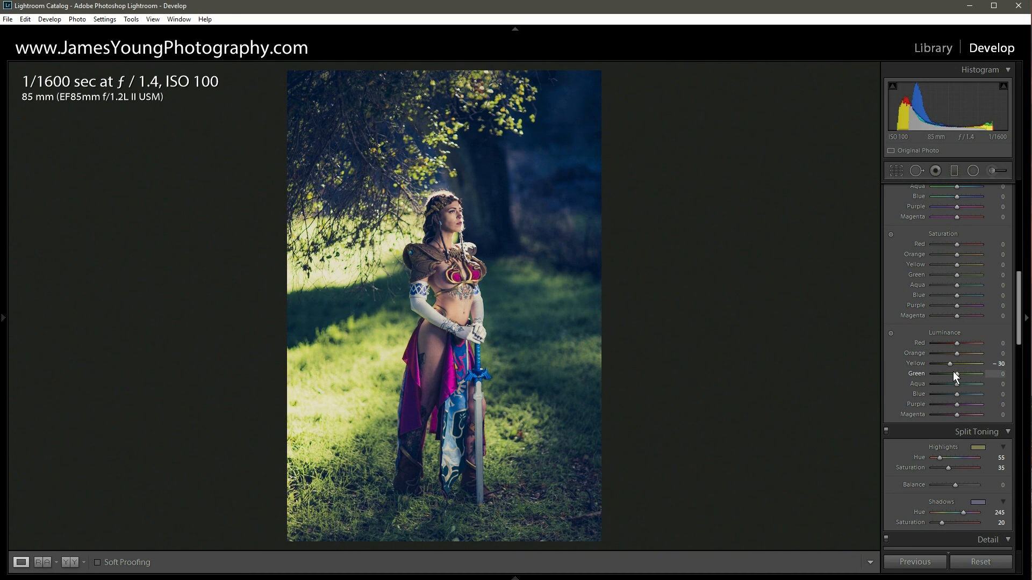
{"action": "mouse_move", "coordinate": [946, 377]}
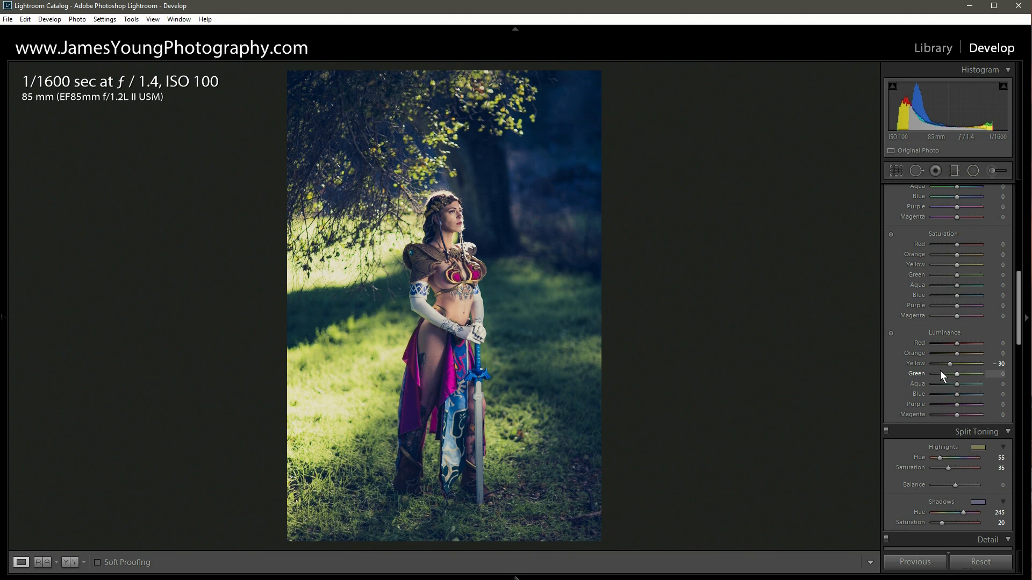
{"action": "left_click_drag", "start_coordinate": [956, 373], "coordinate": [951, 373]}
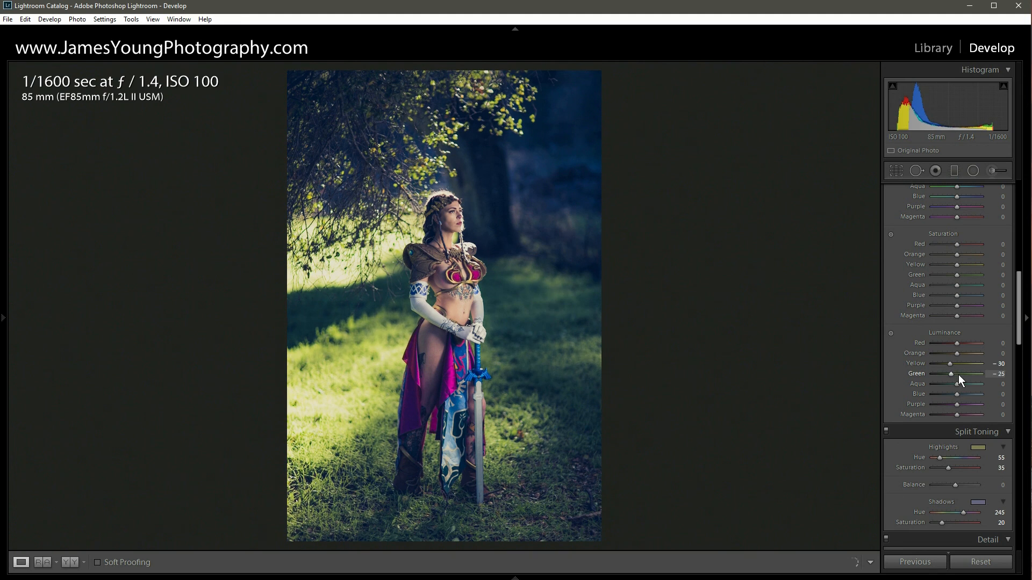
{"action": "left_click_drag", "start_coordinate": [954, 373], "coordinate": [946, 373]}
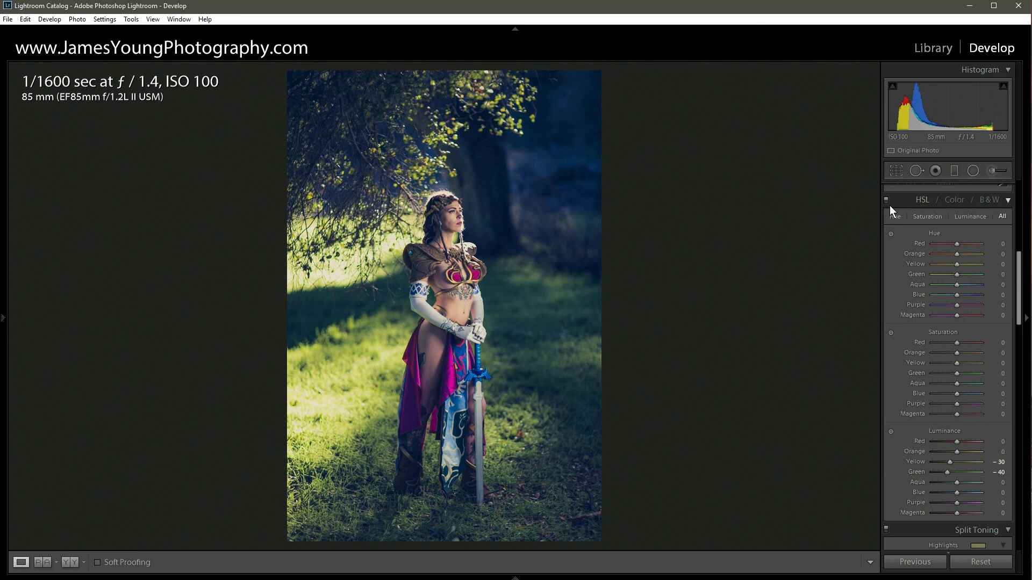
{"action": "mouse_move", "coordinate": [887, 201]}
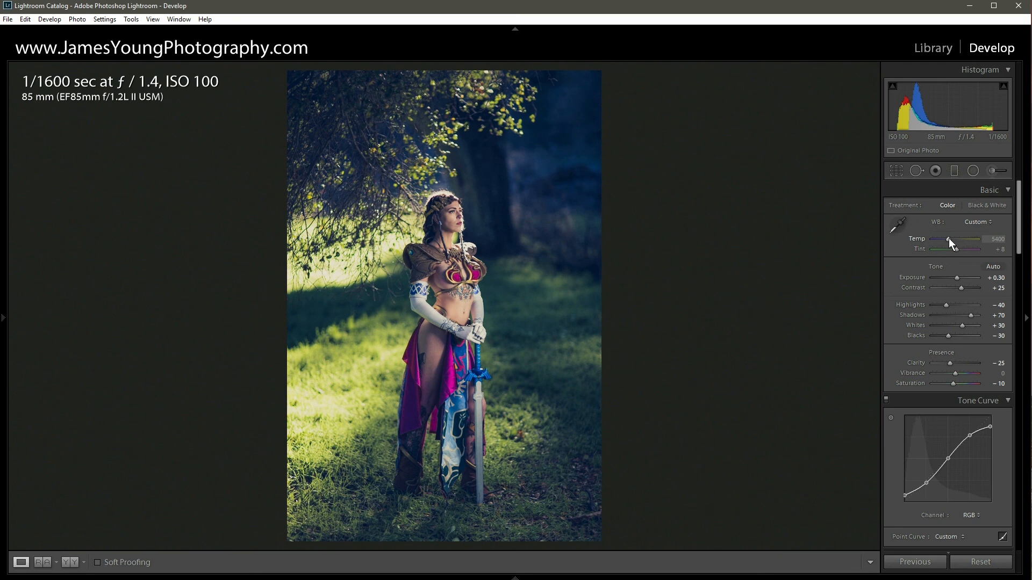
- Move the white balance Temp slider to 5900
{"action": "left_click_drag", "start_coordinate": [948, 242], "coordinate": [957, 242]}
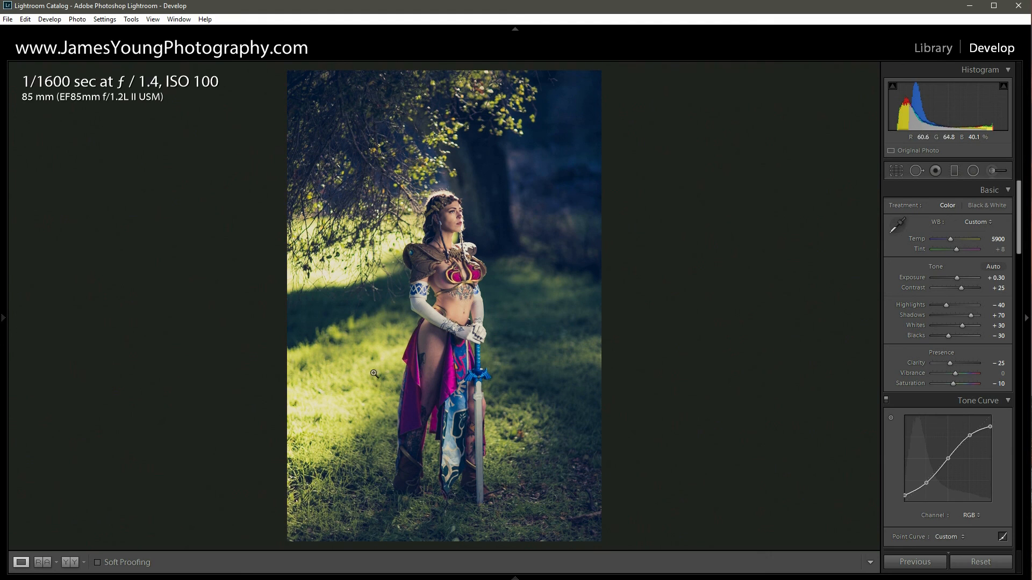
{"action": "mouse_move", "coordinate": [359, 323]}
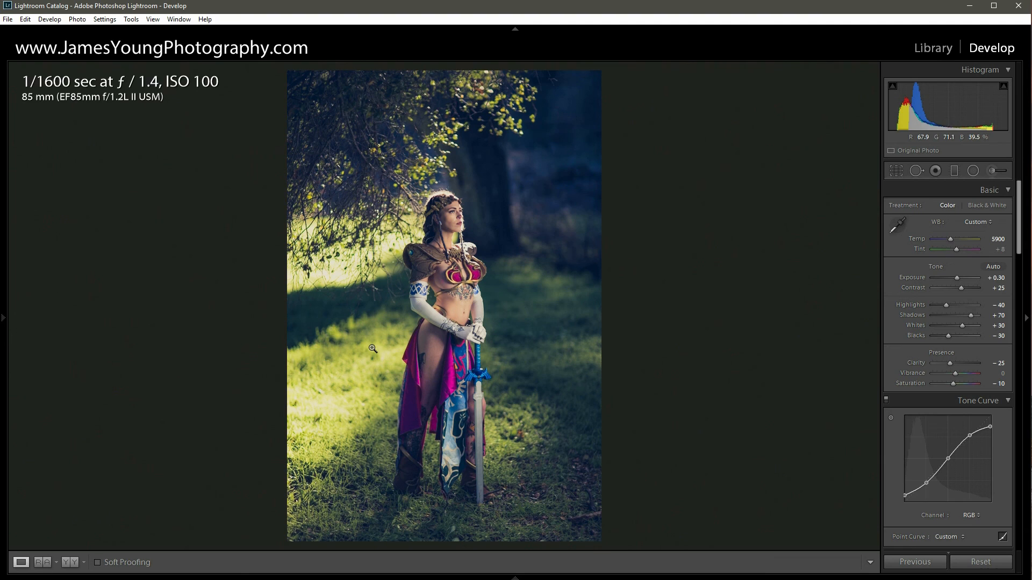
{"action": "mouse_move", "coordinate": [998, 166]}
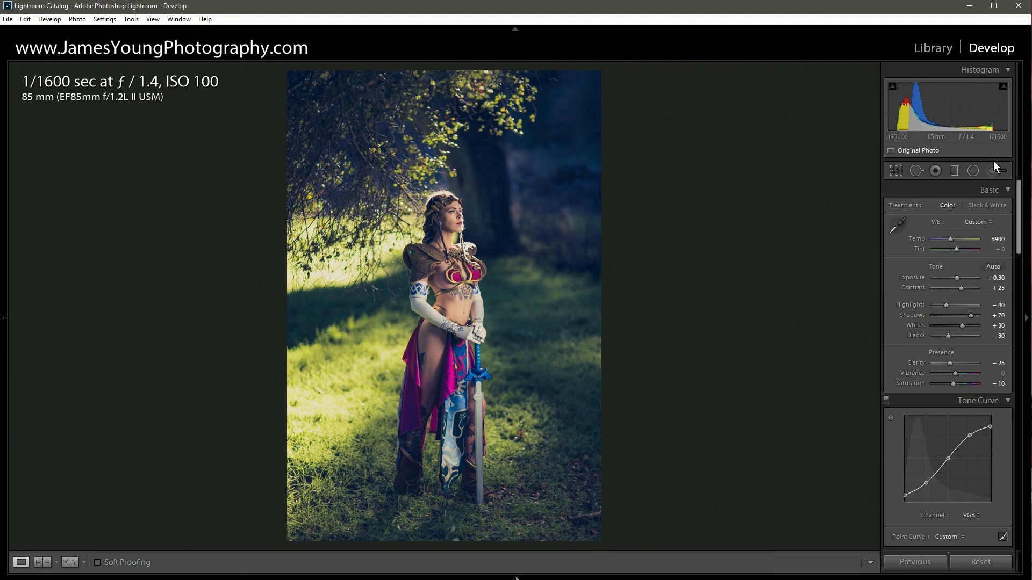
- Load an Adjustment Brush with Exposure −0.50 and Highlights −40 for darkening the background
{"action": "left_click", "coordinate": [993, 171]}
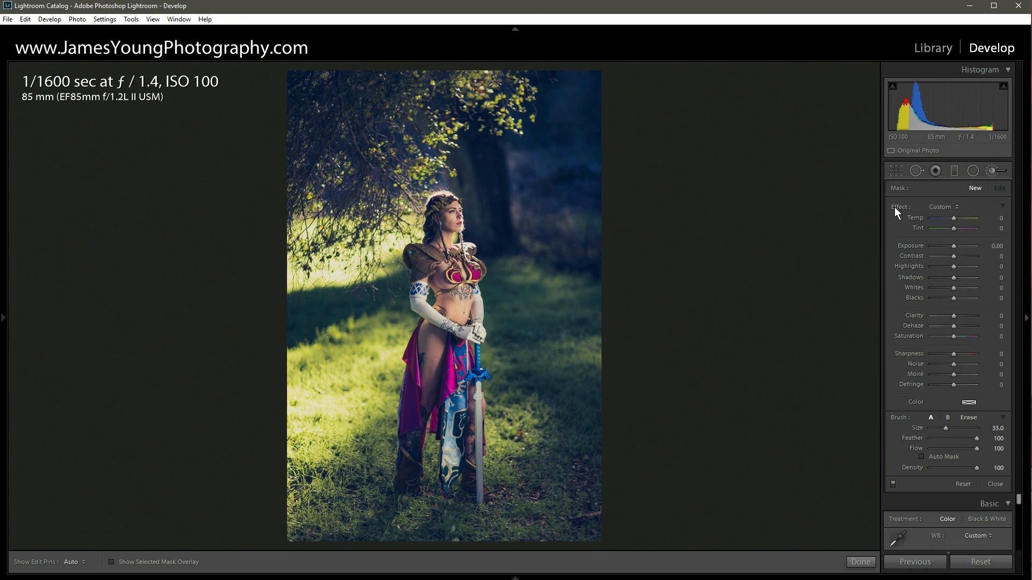
{"action": "mouse_move", "coordinate": [885, 294]}
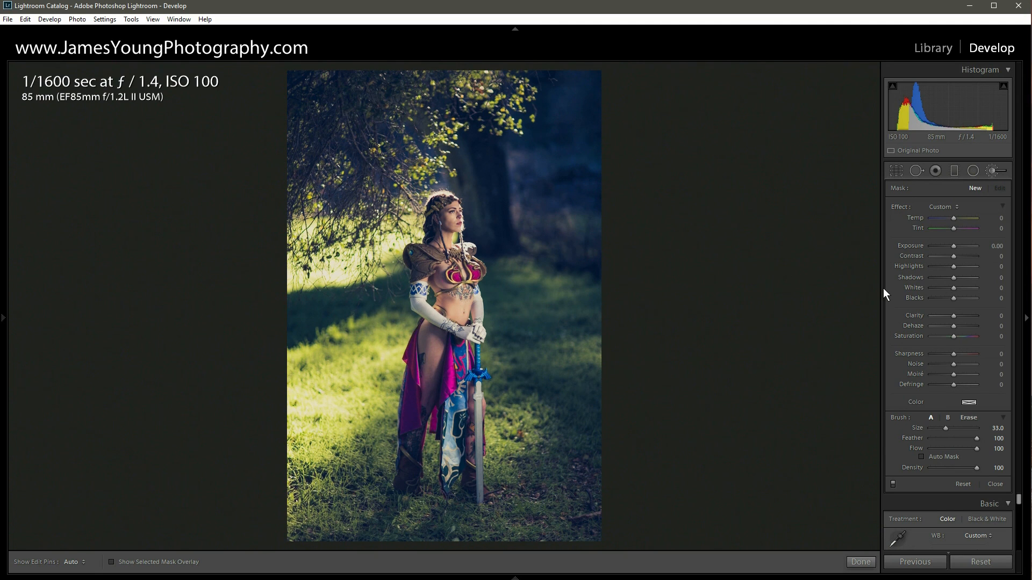
{"action": "left_click_drag", "start_coordinate": [967, 245], "coordinate": [954, 245]}
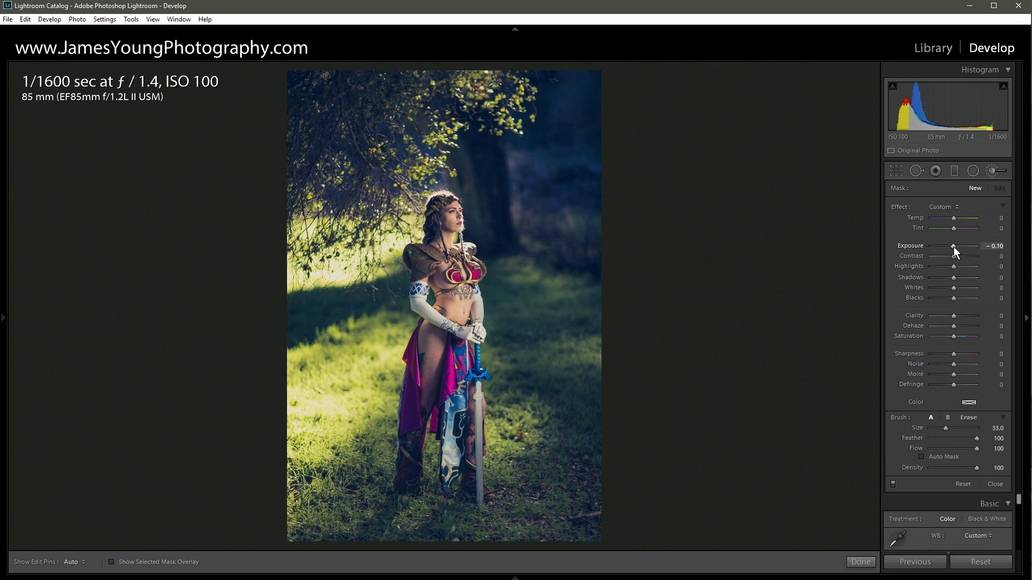
{"action": "left_click_drag", "start_coordinate": [952, 247], "coordinate": [951, 246]}
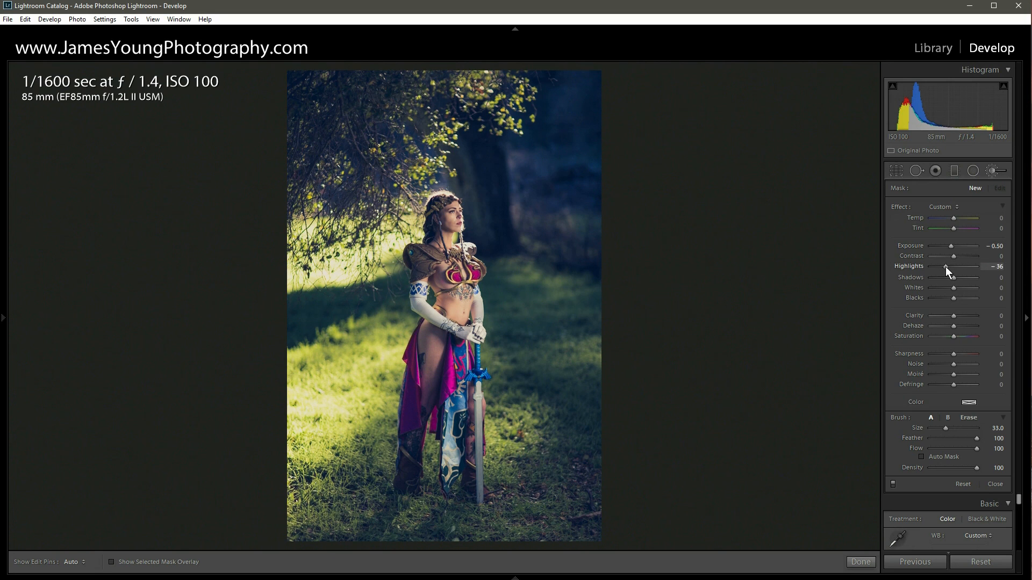
{"action": "left_click_drag", "start_coordinate": [967, 265], "coordinate": [962, 266]}
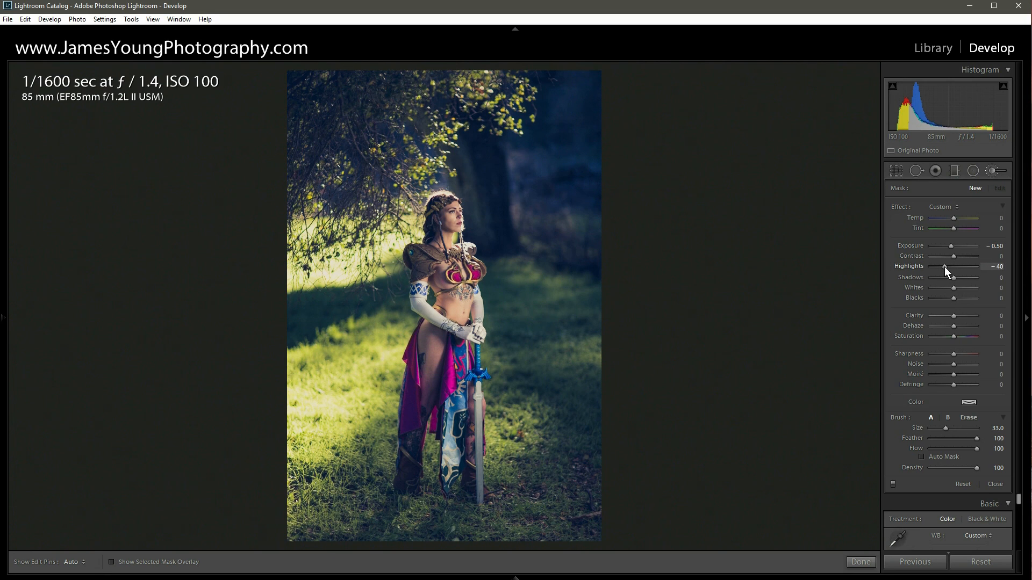
{"action": "mouse_move", "coordinate": [308, 351]}
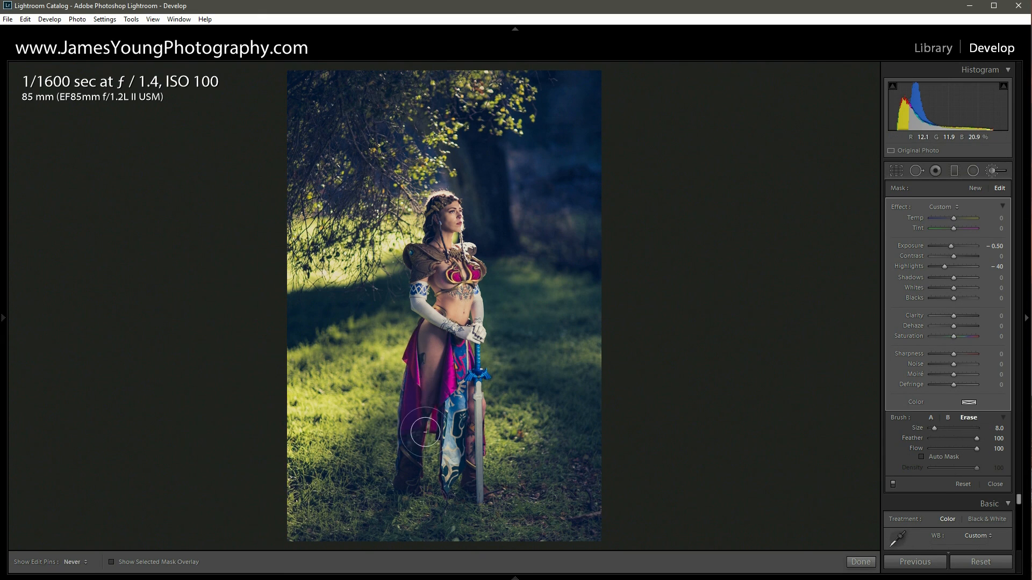
{"action": "mouse_move", "coordinate": [444, 303]}
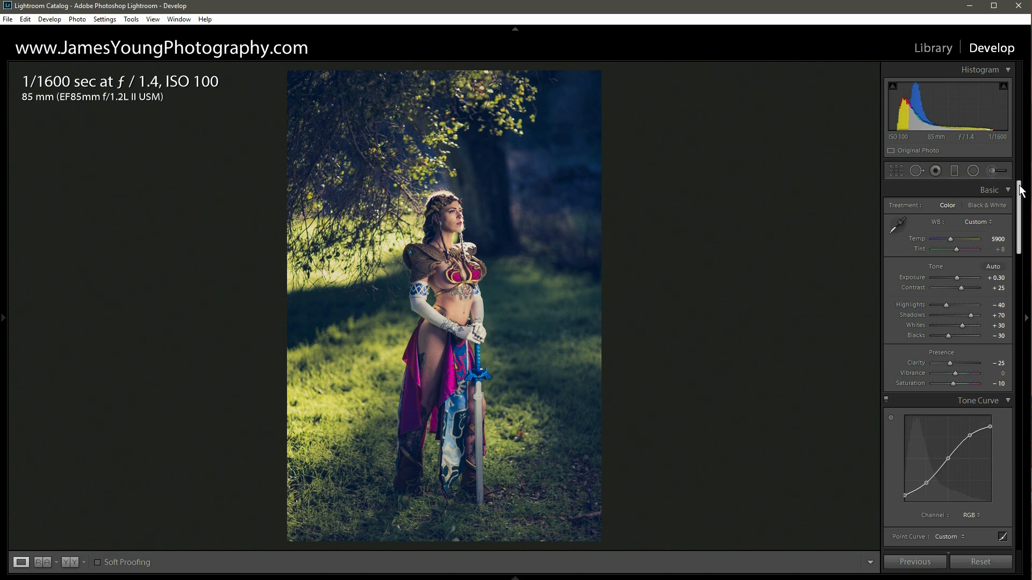
- Raise the Detail panel's Sharpening Amount from 25 to 70
{"action": "scroll", "scroll_direction": "down", "scroll_amount": 3}
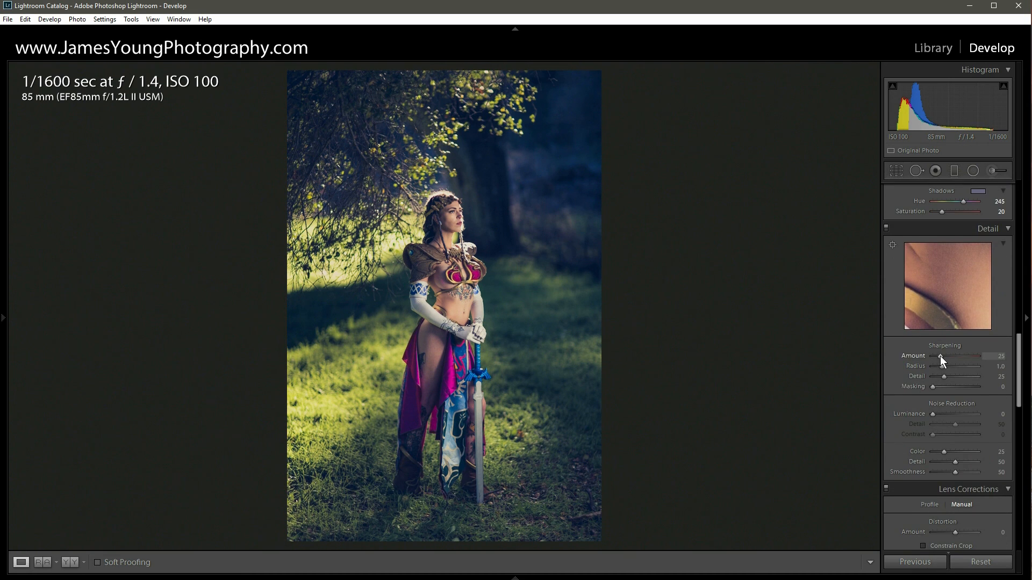
{"action": "left_click_drag", "start_coordinate": [942, 356], "coordinate": [963, 355]}
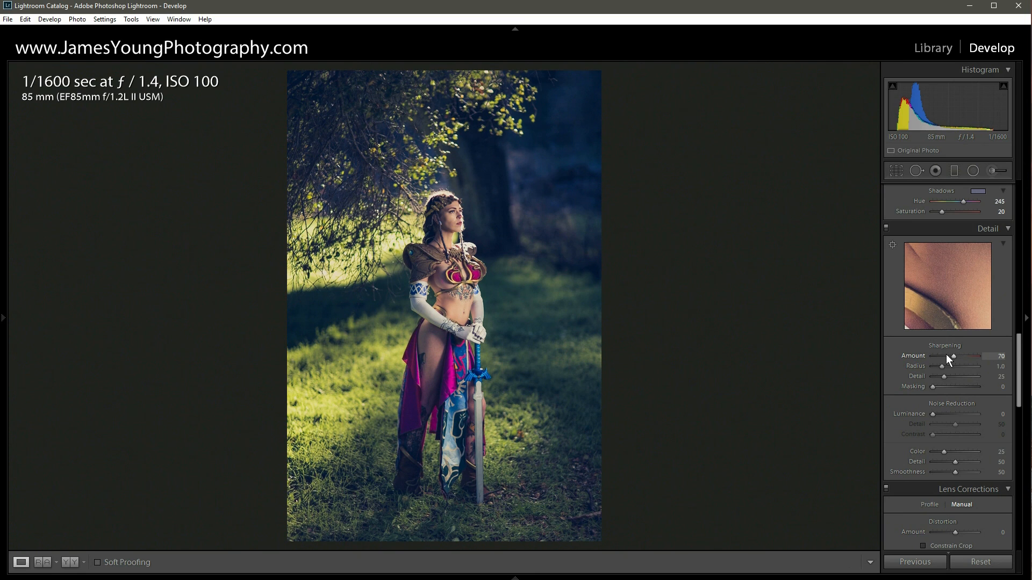